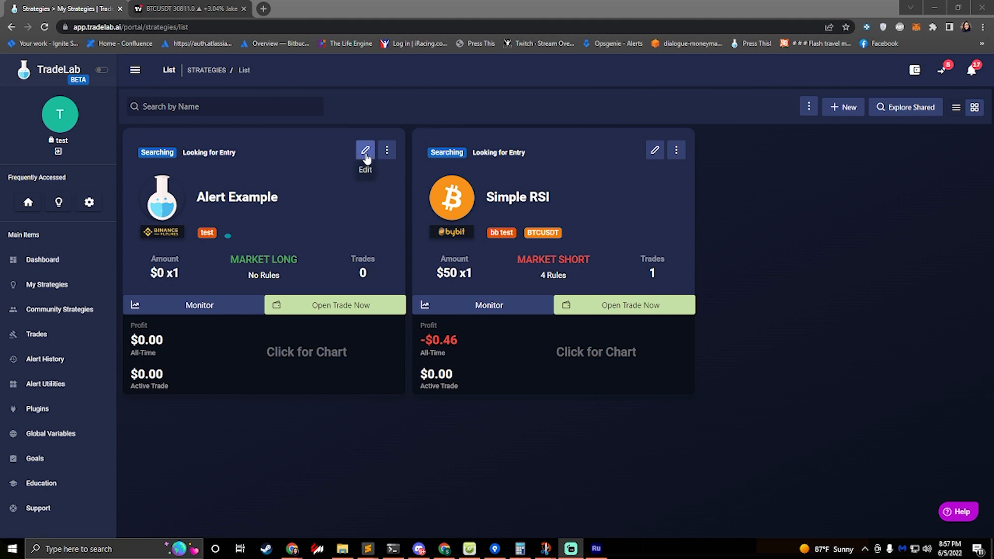
- Open My New Alert in the Alert Example strategy's alerts and save it
{"action": "left_click", "coordinate": [365, 151]}
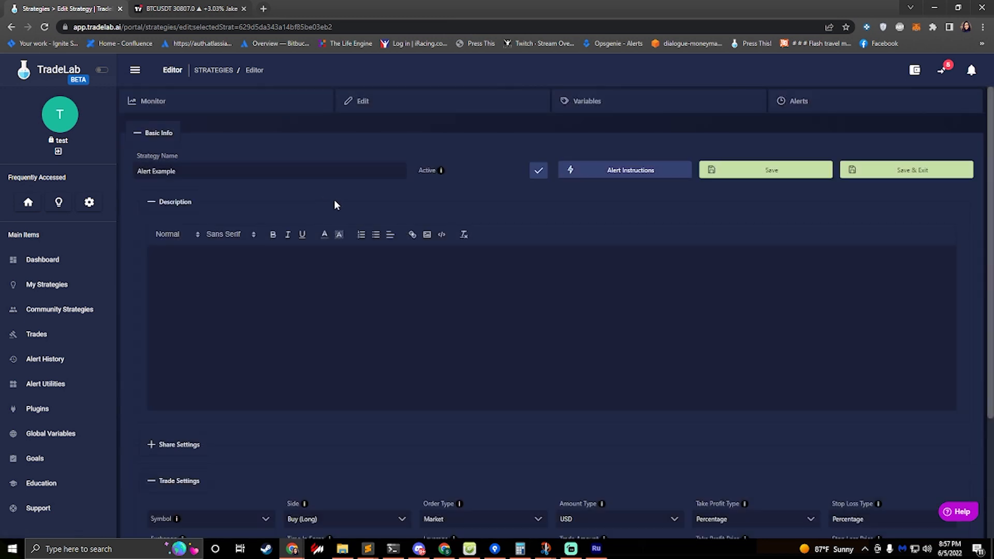
{"action": "mouse_move", "coordinate": [563, 146]}
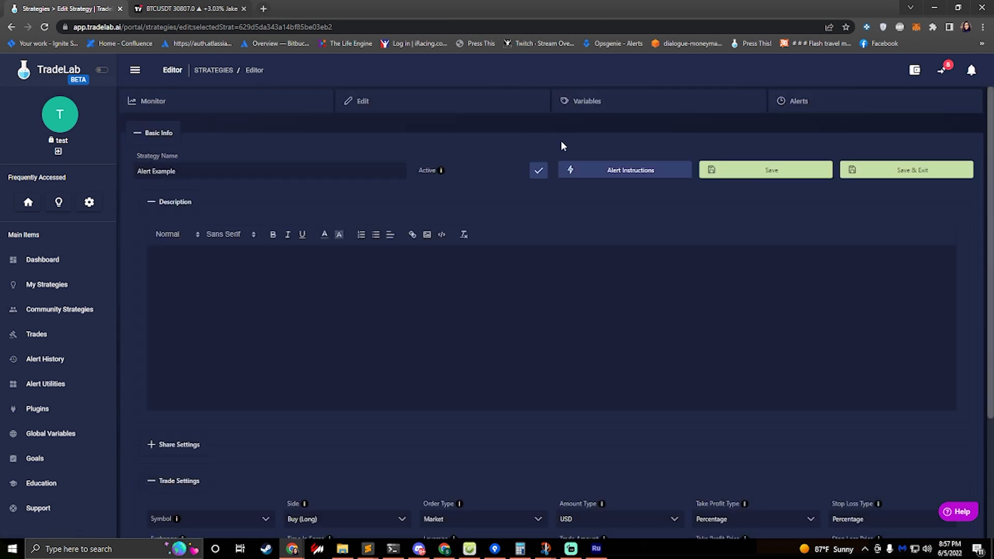
{"action": "left_click", "coordinate": [803, 101]}
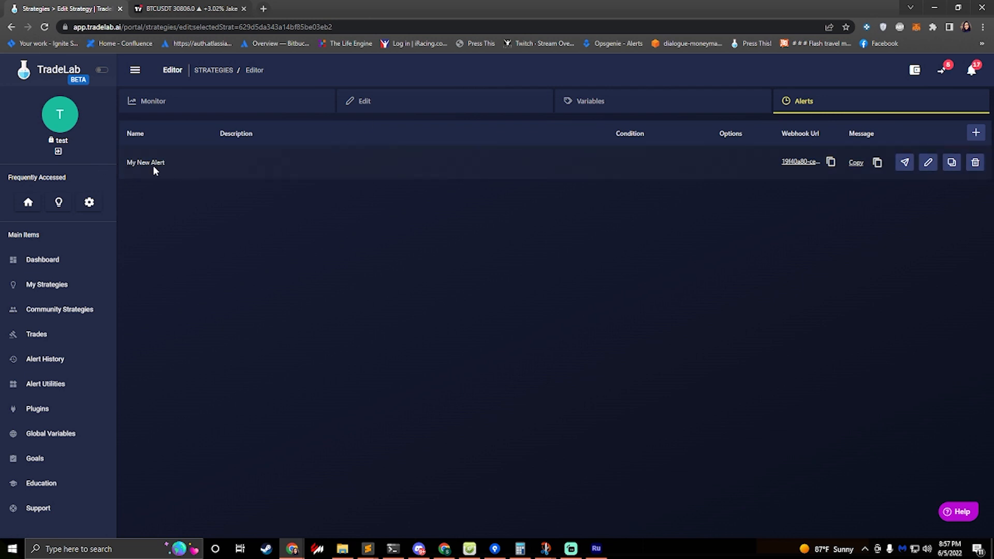
{"action": "left_click", "coordinate": [927, 163]}
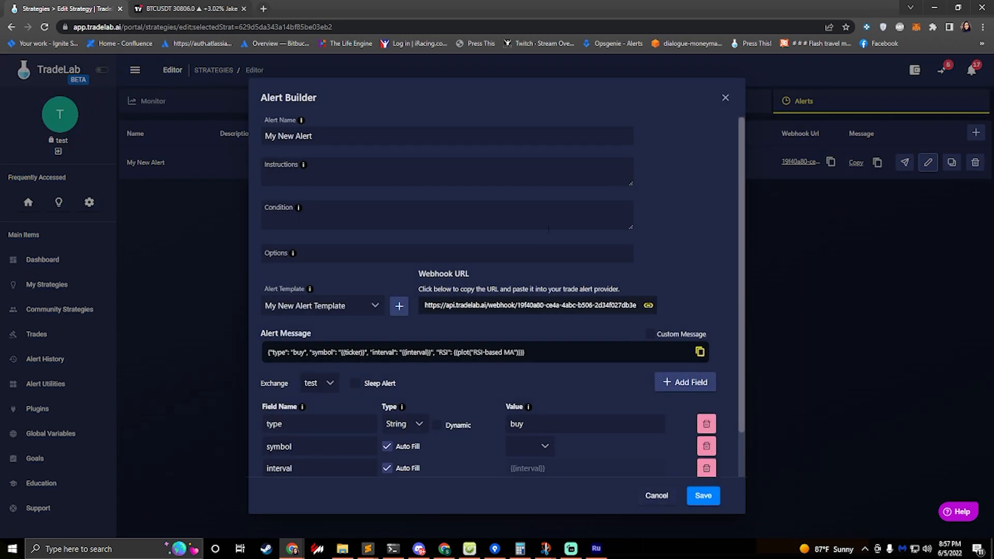
{"action": "left_click", "coordinate": [318, 424]}
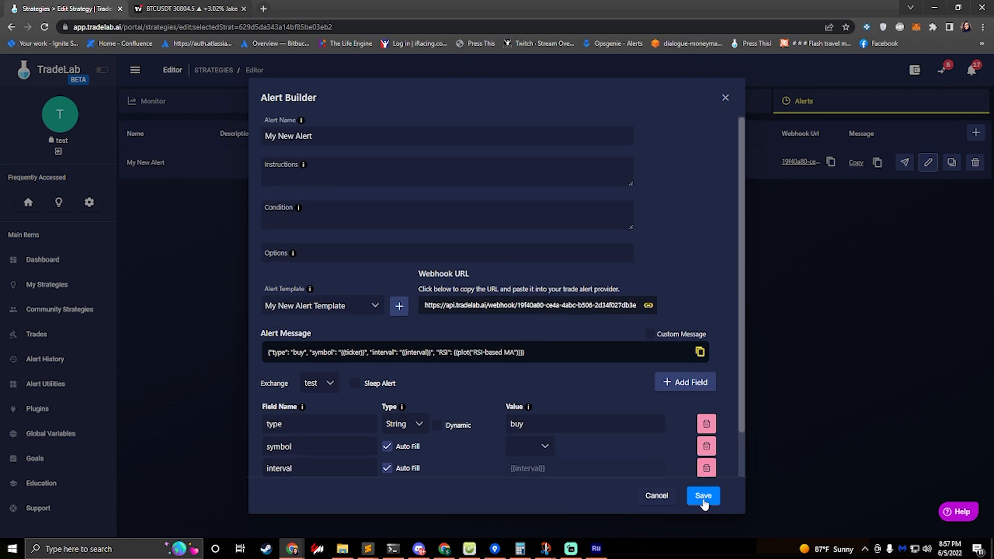
{"action": "left_click", "coordinate": [702, 496]}
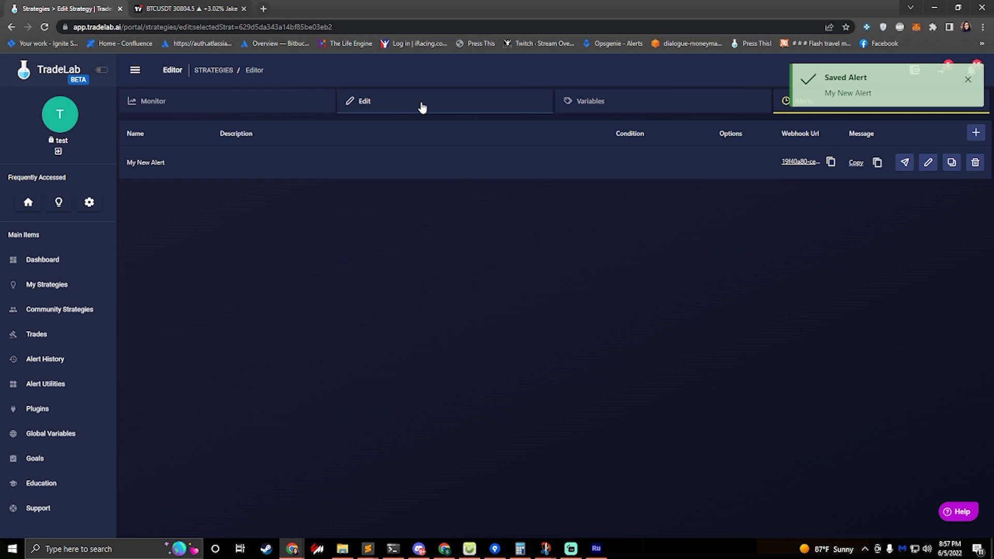
- Add entry rule Rule 0 in the editing view, adding then removing an extra exit rule
{"action": "left_click", "coordinate": [364, 100]}
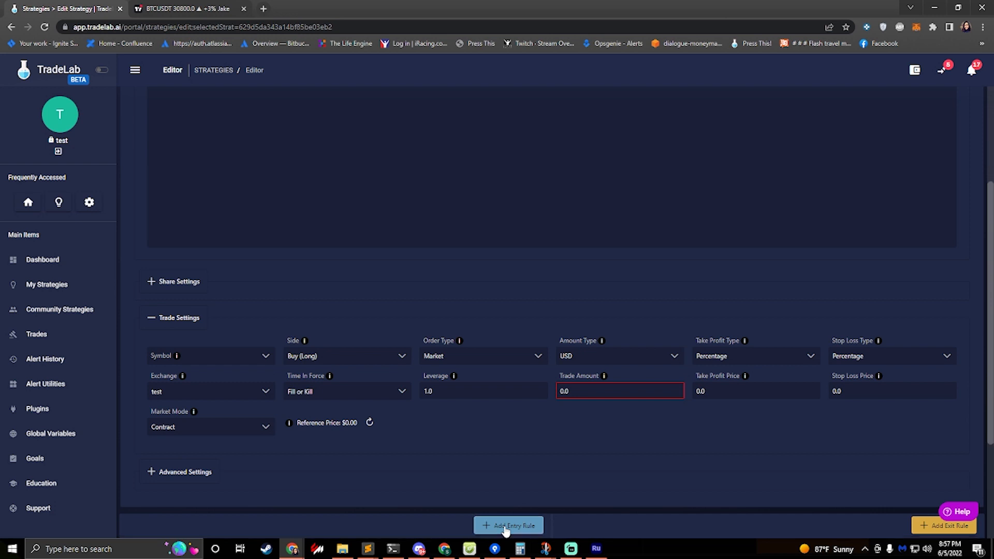
{"action": "left_click", "coordinate": [507, 526]}
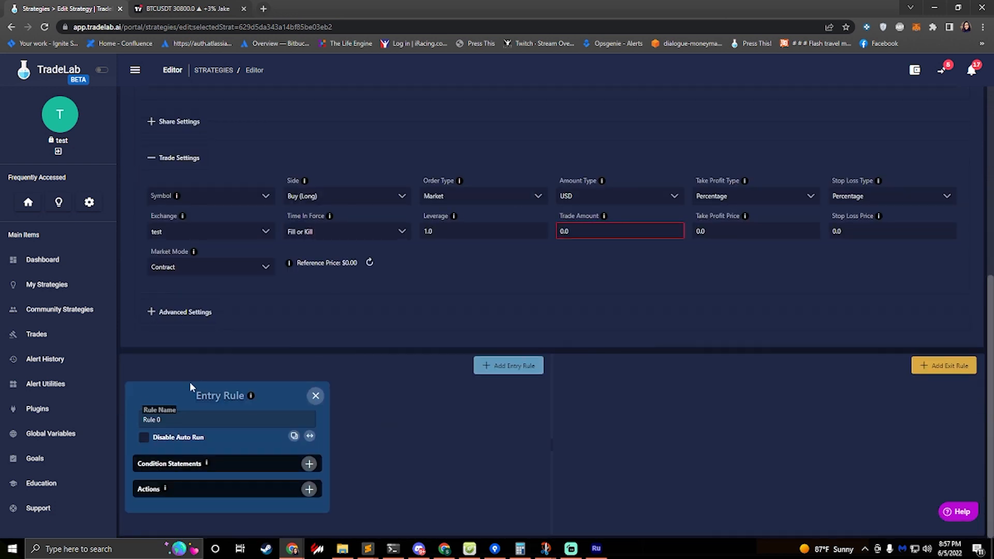
{"action": "mouse_move", "coordinate": [212, 407]}
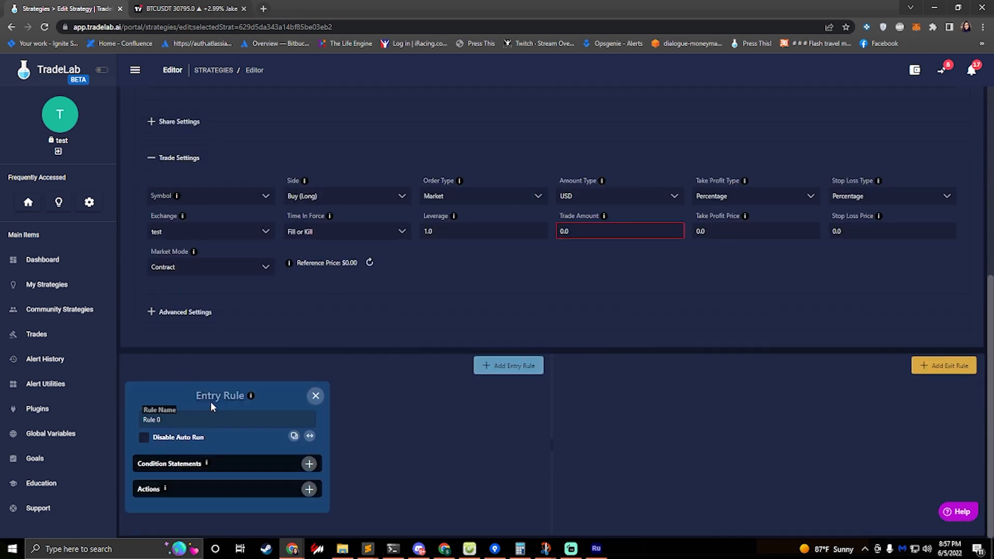
{"action": "mouse_move", "coordinate": [332, 433]}
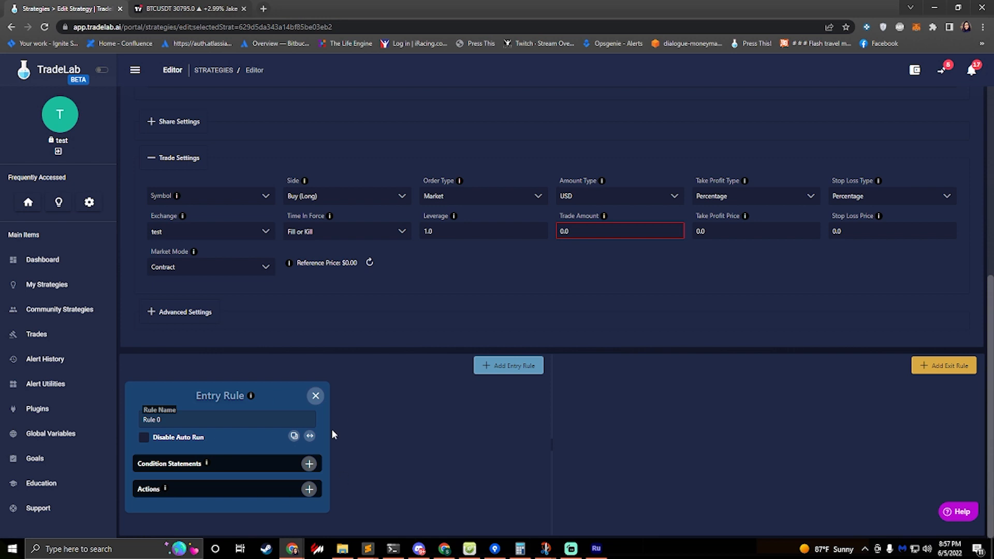
{"action": "left_click", "coordinate": [227, 419]}
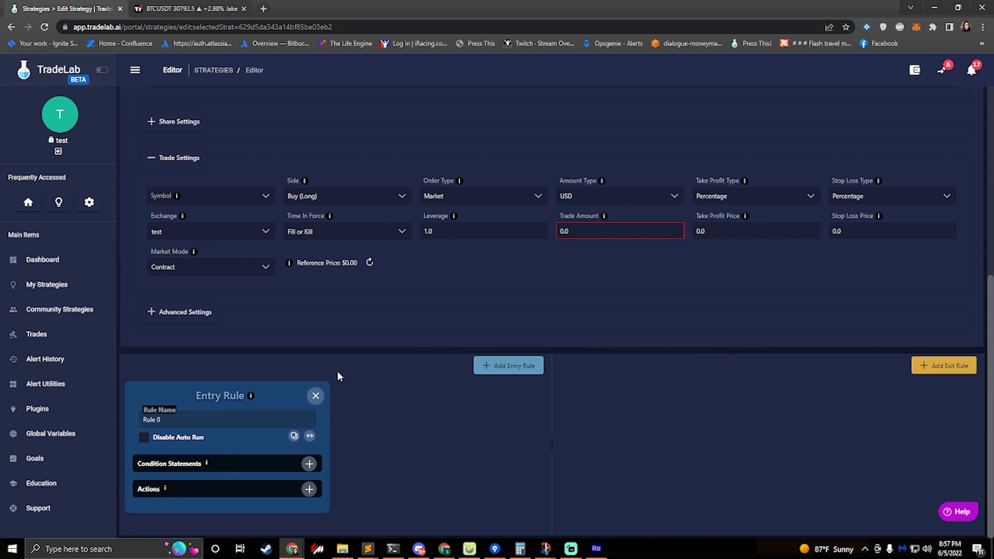
{"action": "left_click", "coordinate": [942, 365]}
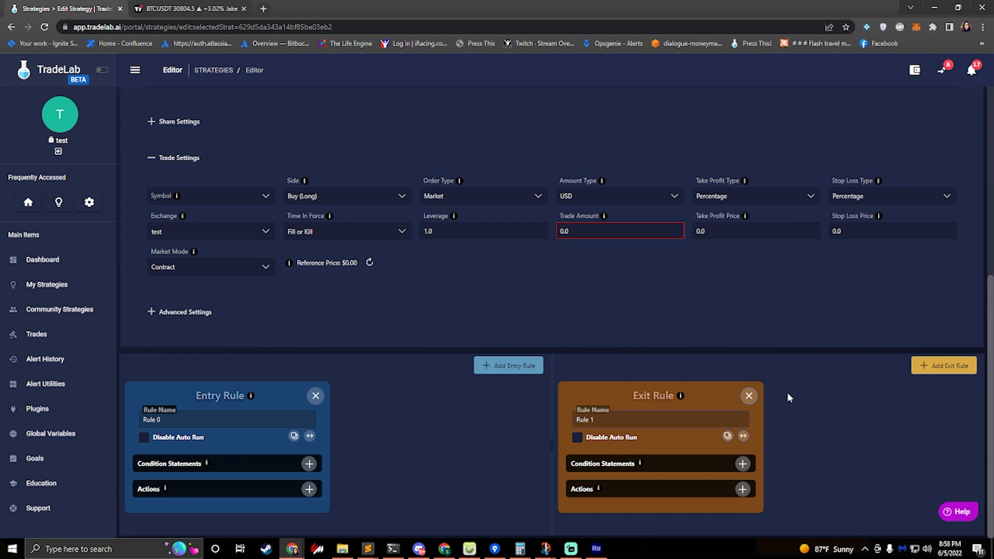
{"action": "left_click", "coordinate": [747, 395]}
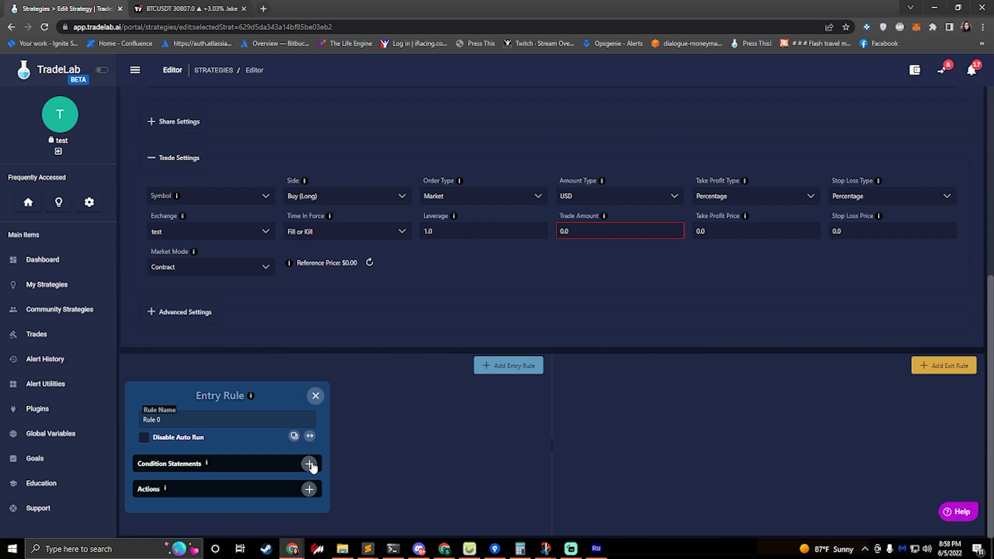
- Add a condition to Rule 0 that the custom alert's type field equals buy
{"action": "left_click", "coordinate": [310, 463]}
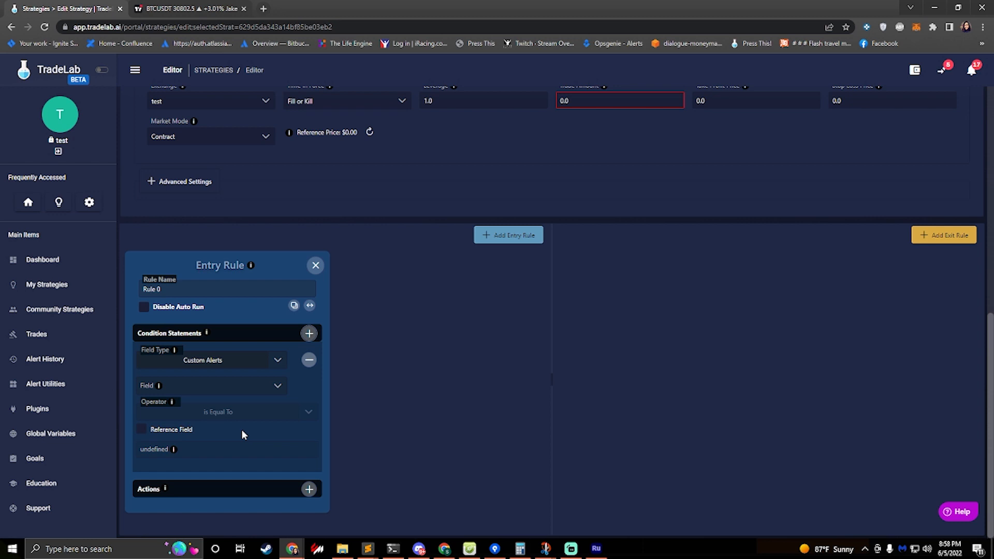
{"action": "left_click", "coordinate": [211, 385]}
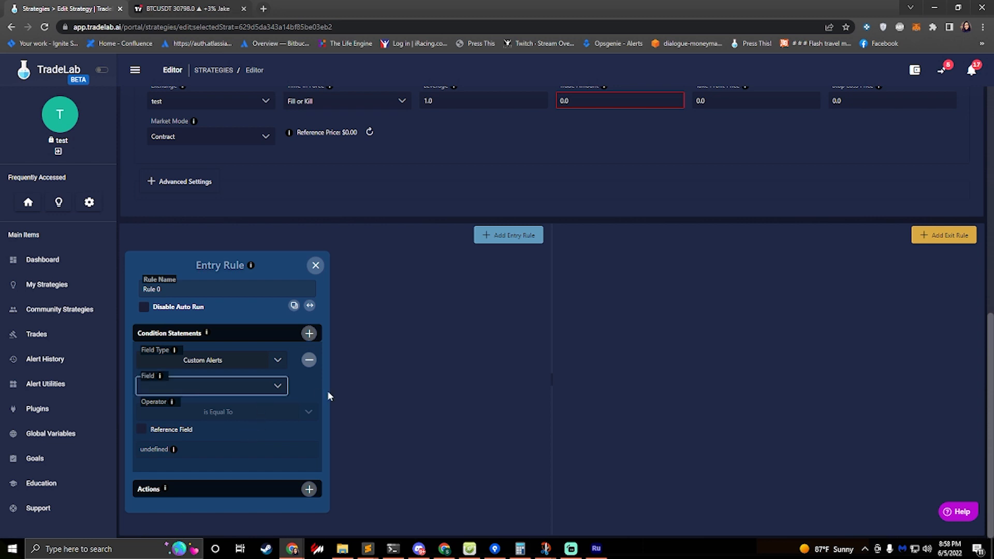
{"action": "mouse_move", "coordinate": [260, 378]}
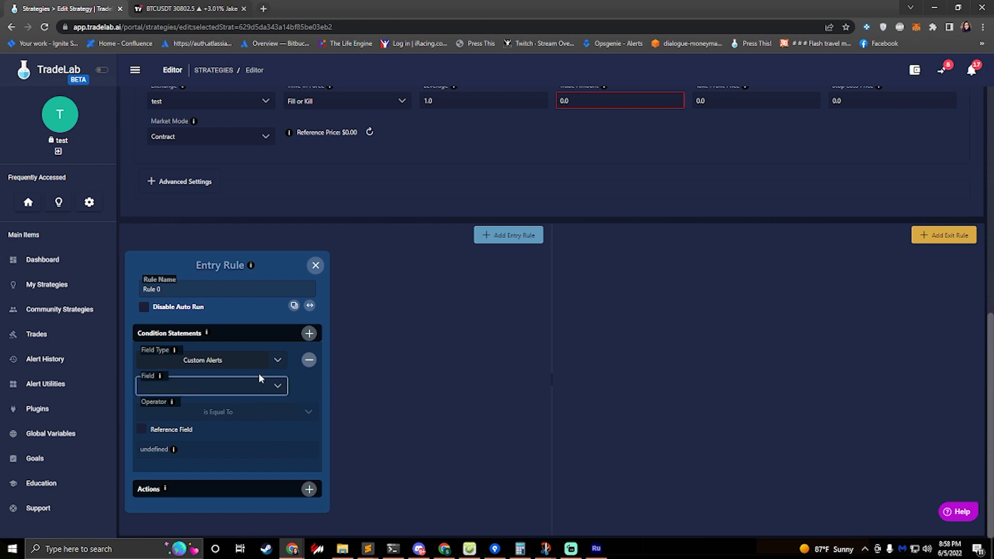
{"action": "left_click", "coordinate": [211, 385]}
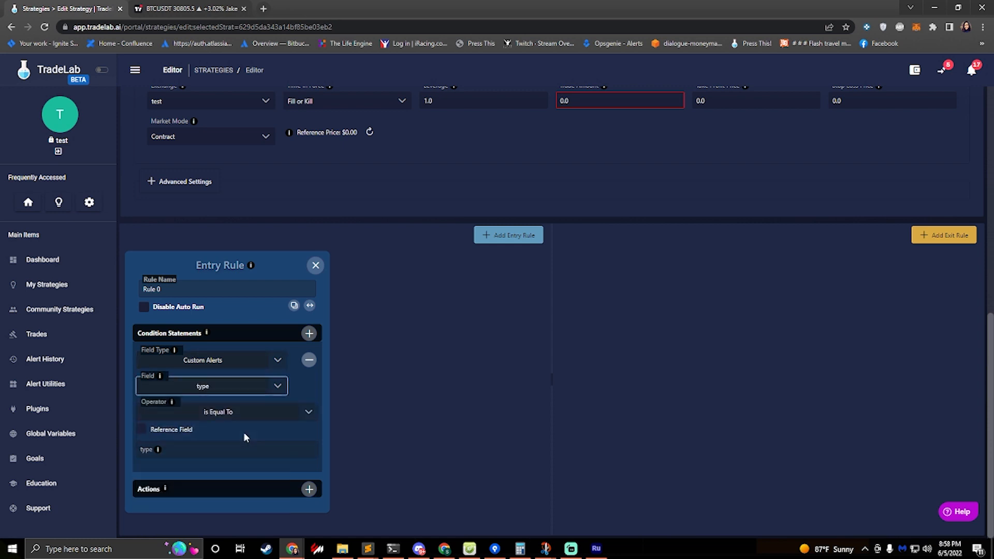
{"action": "type", "text": "buy"}
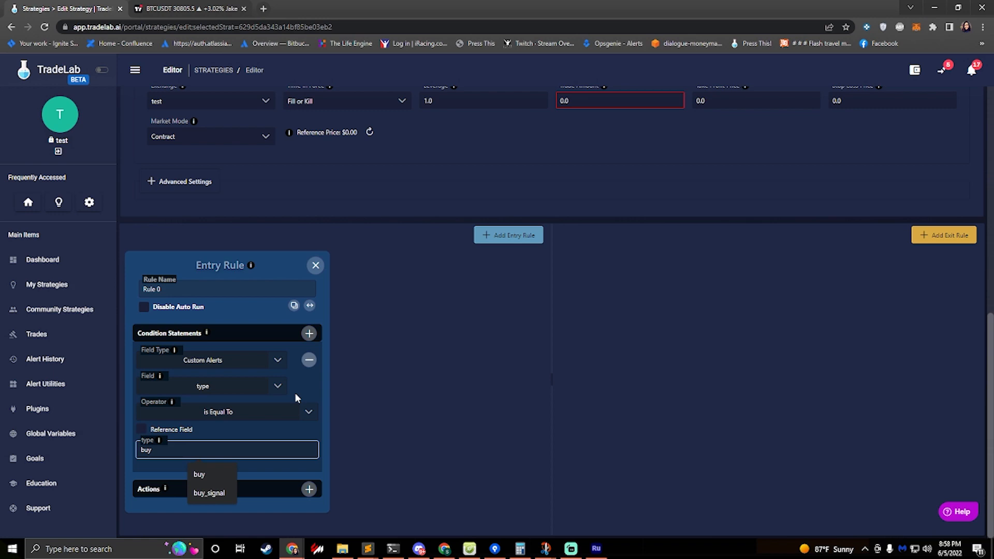
{"action": "scroll", "scroll_direction": "down", "scroll_amount": 3}
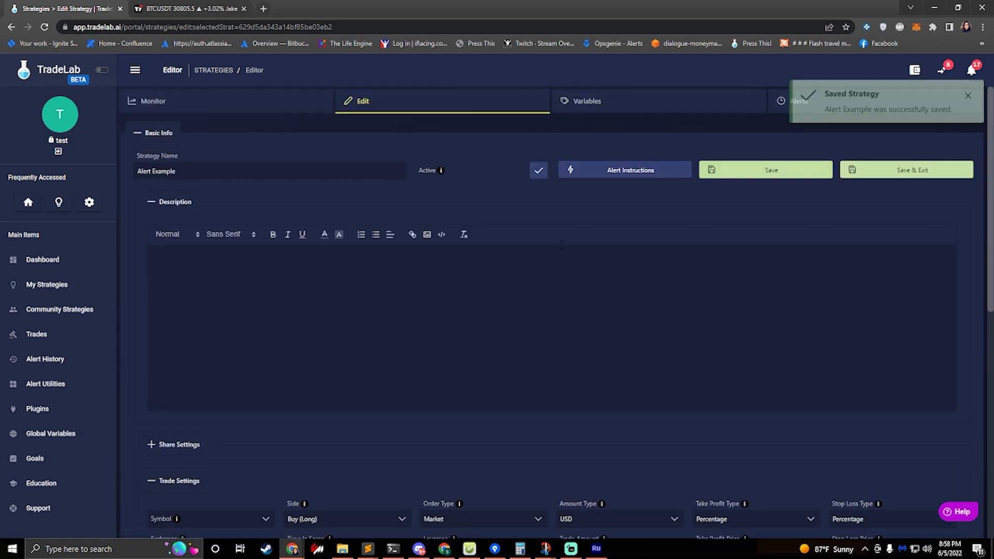
{"action": "scroll", "scroll_direction": "down", "scroll_amount": 3}
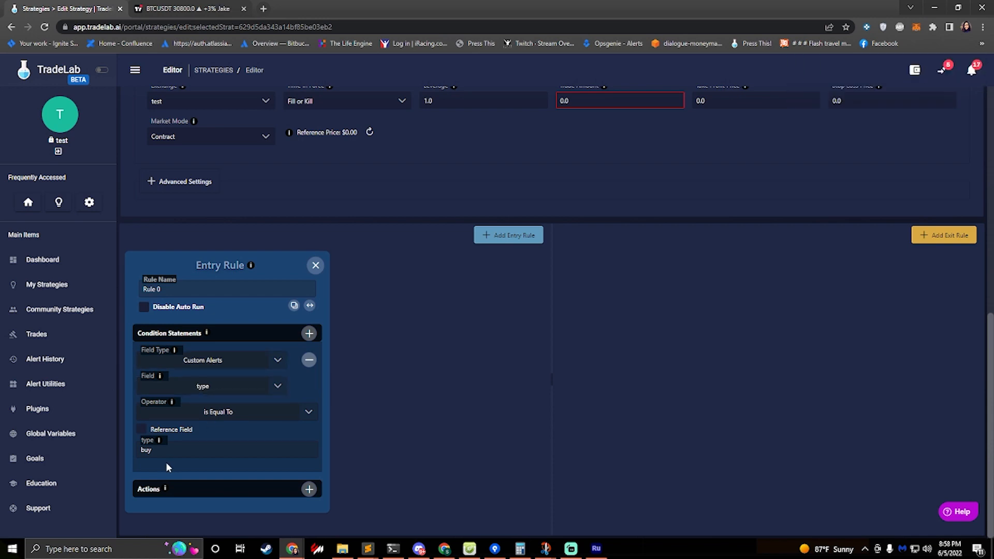
- Review My New Alert's message fields (type, symbol, interval, RSI) from the Alerts view
{"action": "left_click", "coordinate": [803, 100]}
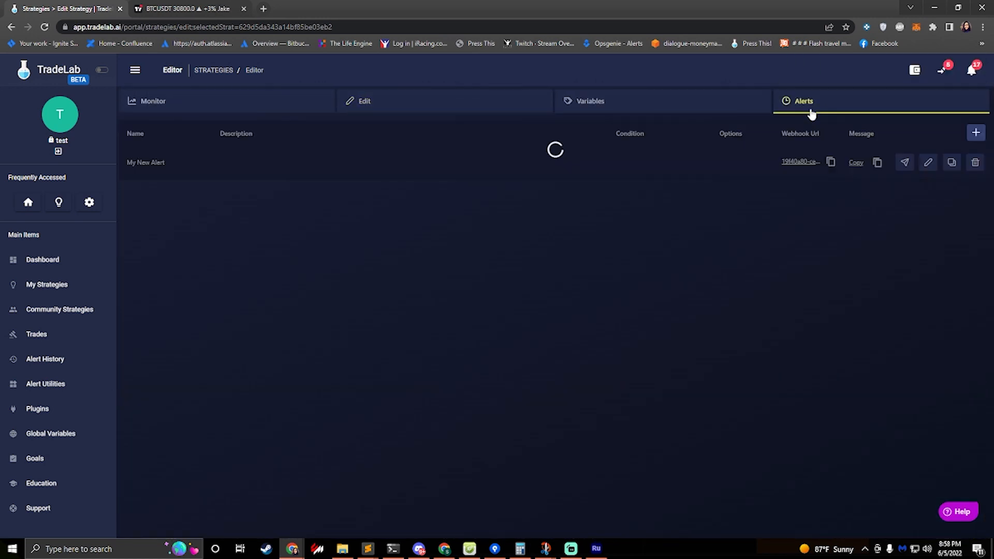
{"action": "left_click", "coordinate": [925, 163]}
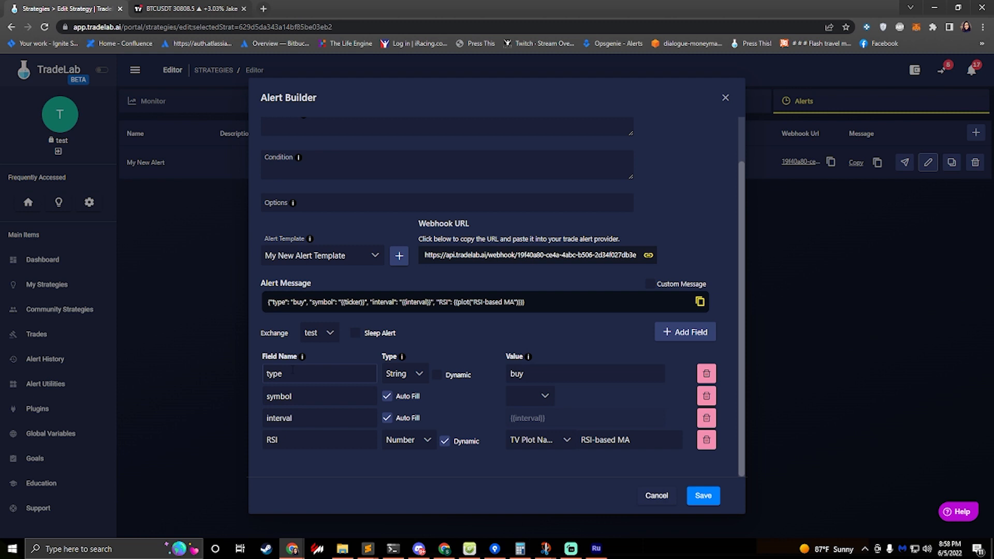
{"action": "left_click", "coordinate": [584, 374]}
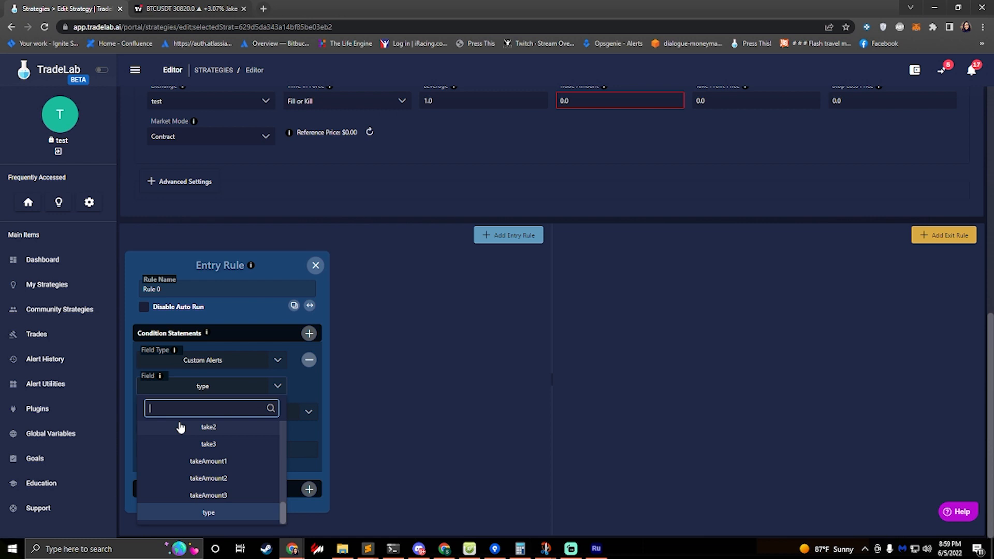
- Re-confirm the type-equals-buy condition against the TradingView alert's message fields
{"action": "left_click", "coordinate": [208, 512]}
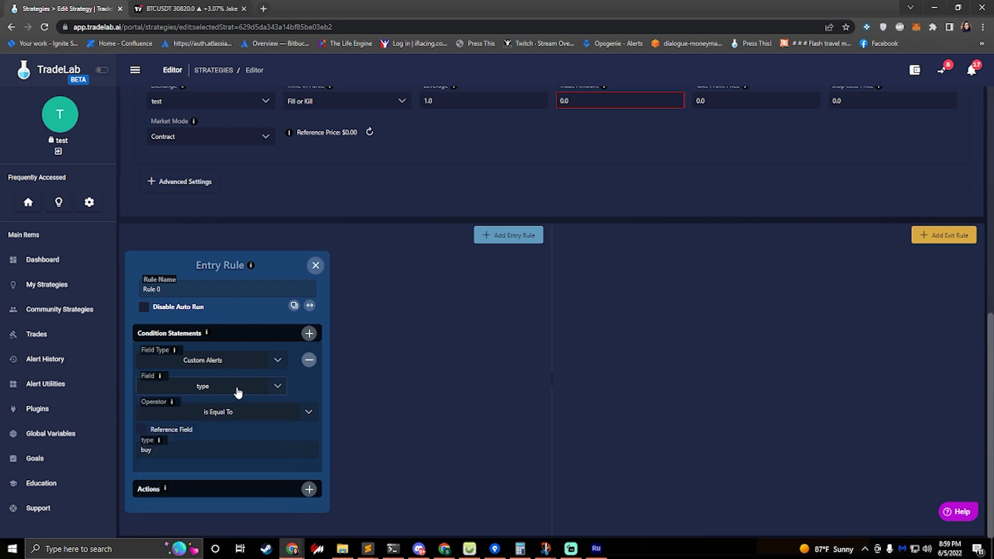
{"action": "left_click", "coordinate": [211, 385]}
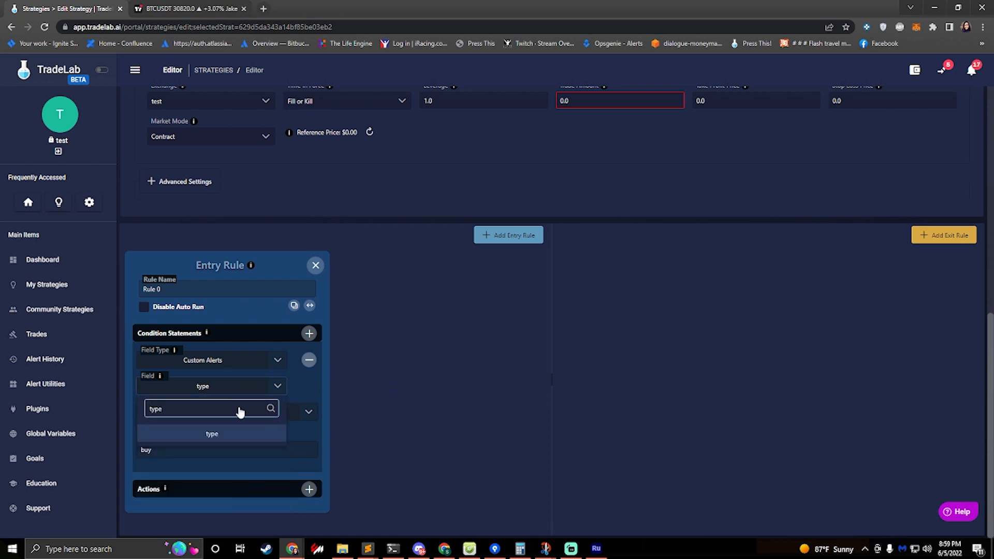
{"action": "left_click", "coordinate": [211, 433]}
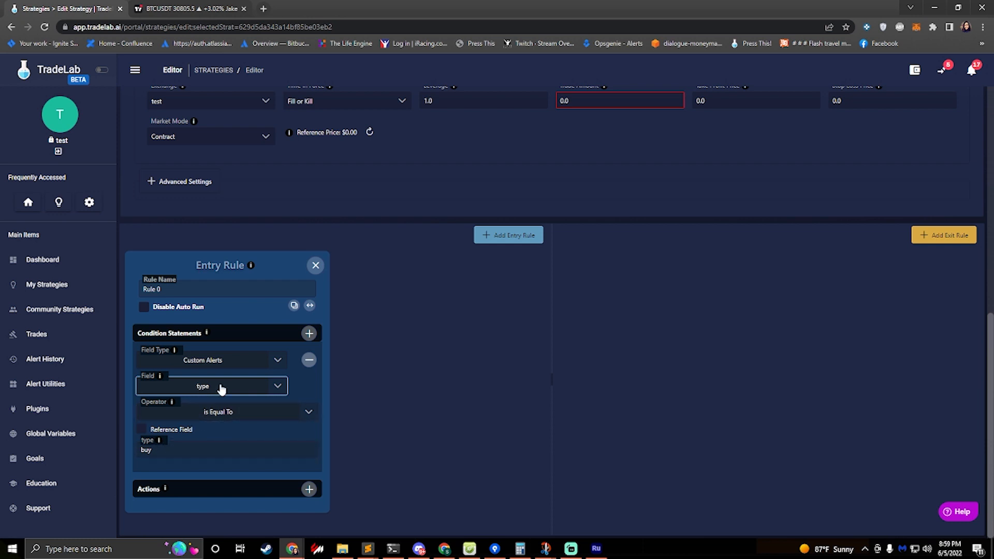
{"action": "left_click", "coordinate": [226, 449]}
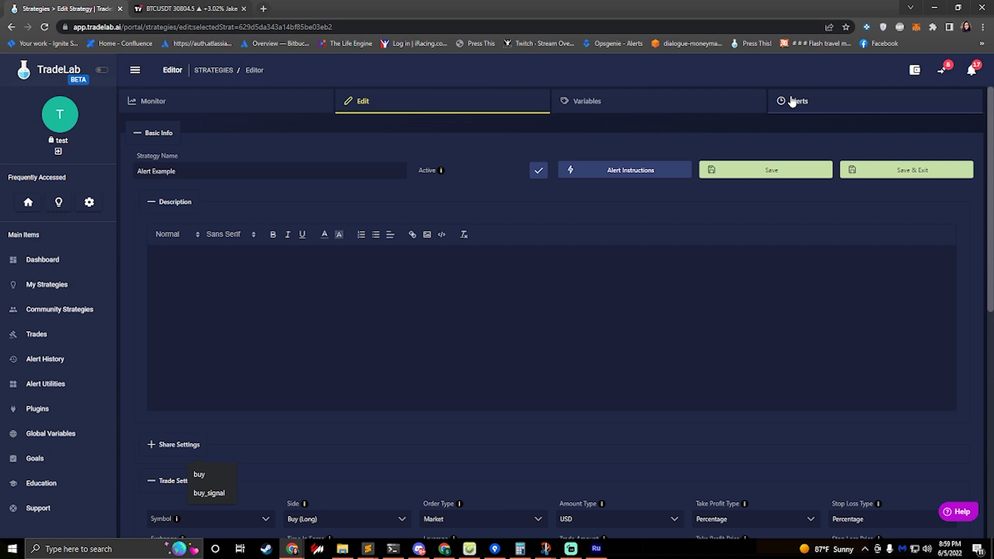
{"action": "left_click", "coordinate": [187, 9]}
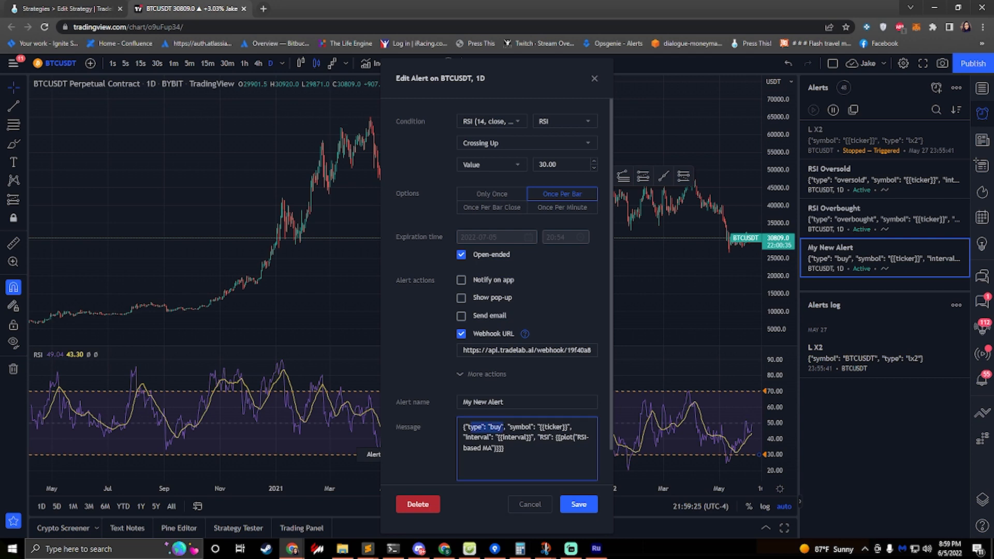
{"action": "left_click", "coordinate": [63, 8]}
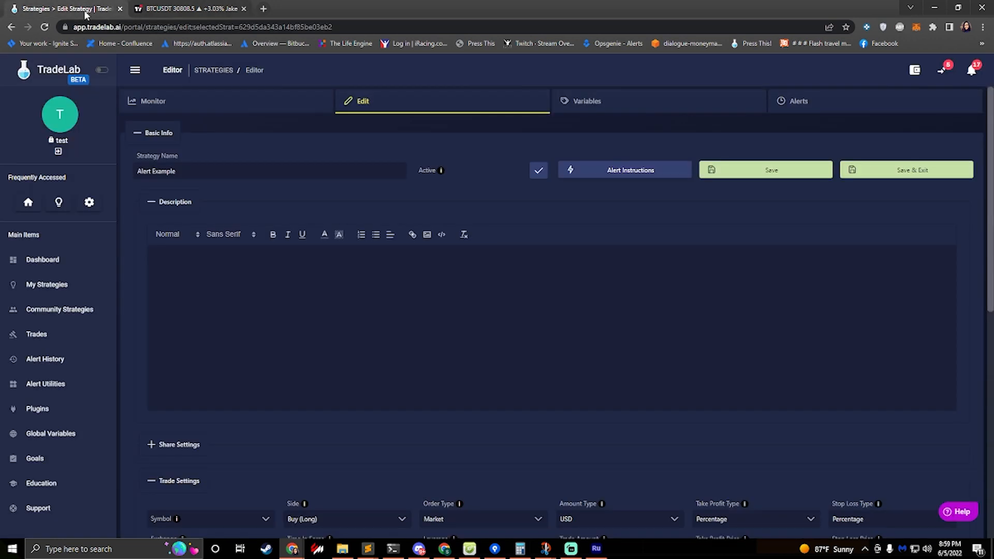
{"action": "scroll", "scroll_direction": "down", "scroll_amount": 3}
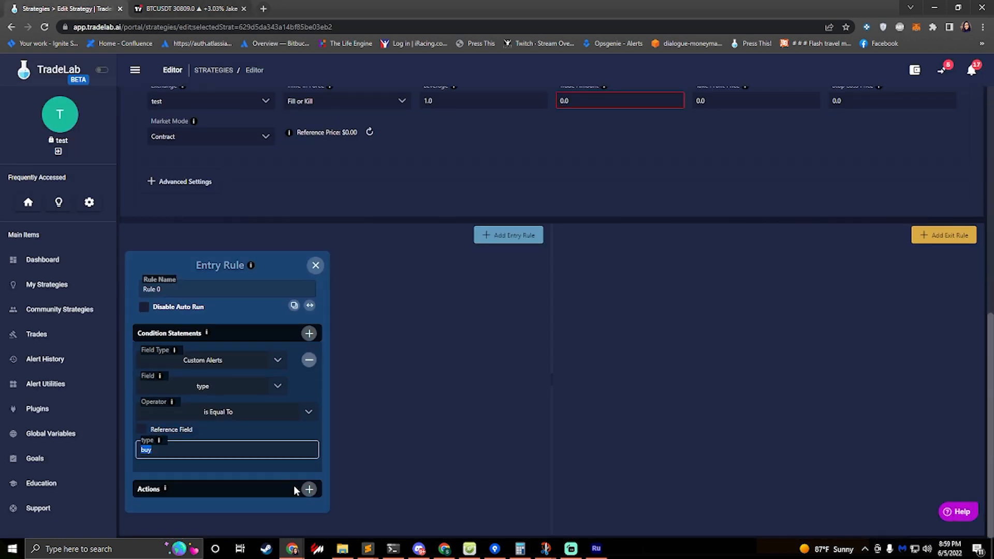
- Add a Place Order strategy action to Rule 0, checking My New Alert's fields
{"action": "left_click", "coordinate": [308, 488]}
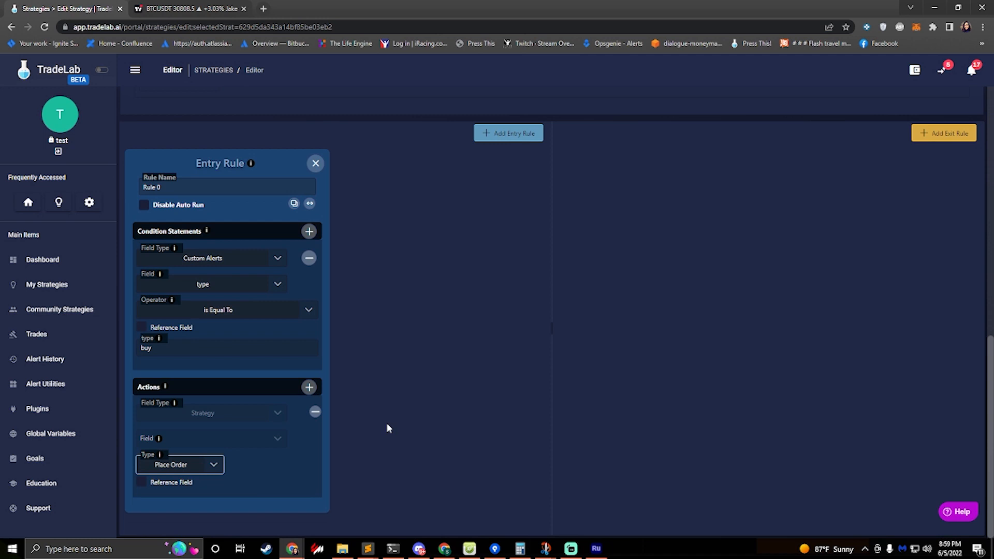
{"action": "mouse_move", "coordinate": [147, 272]}
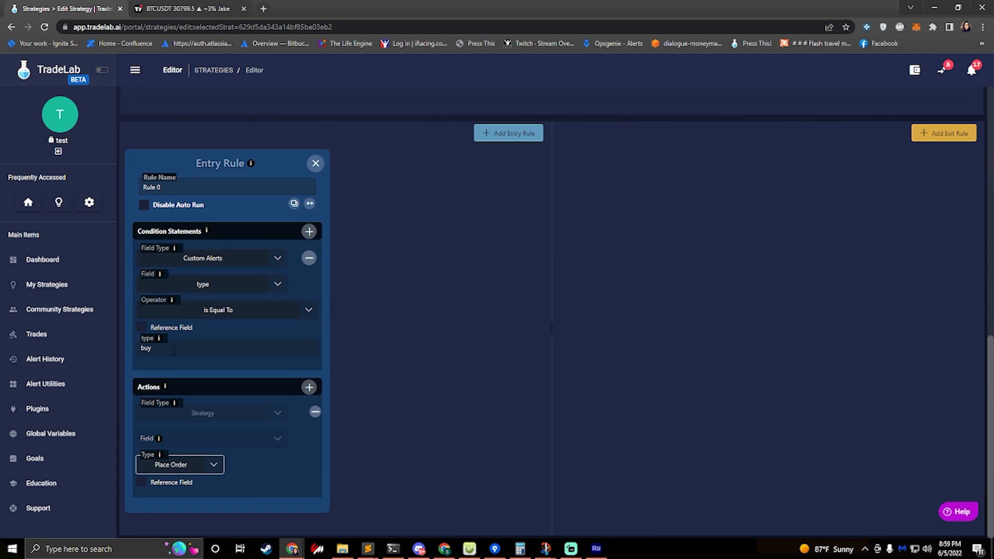
{"action": "mouse_move", "coordinate": [259, 383]}
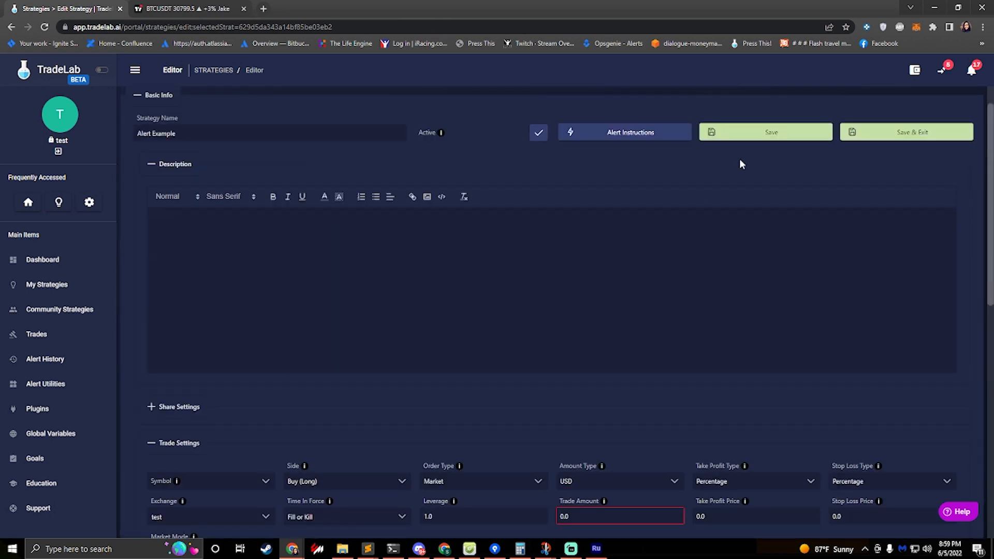
{"action": "left_click", "coordinate": [804, 100]}
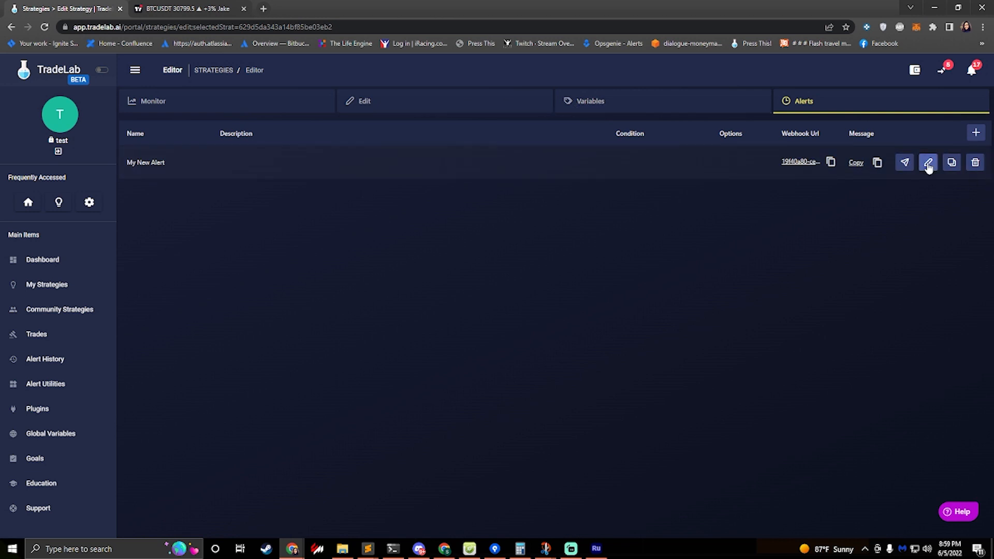
{"action": "left_click", "coordinate": [928, 163]}
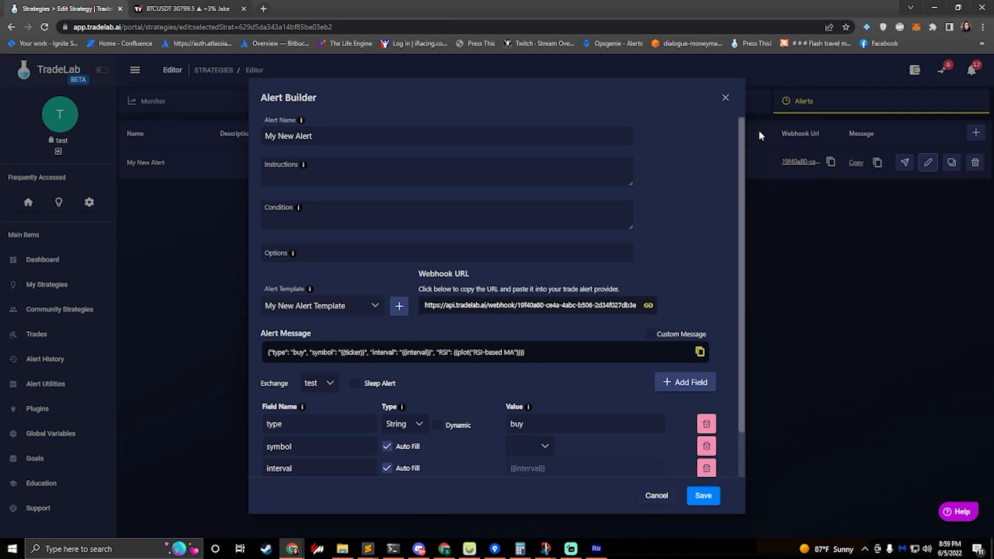
{"action": "left_click", "coordinate": [725, 97]}
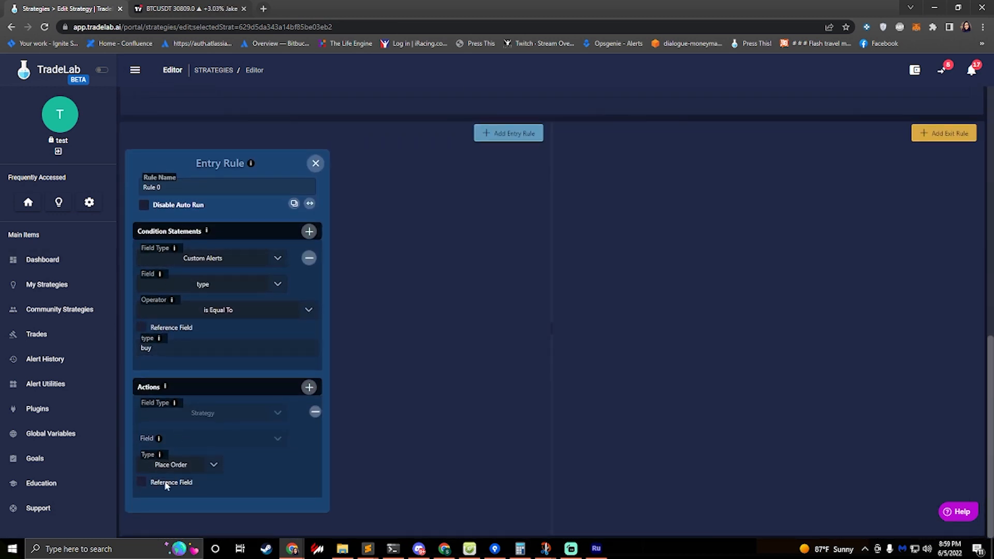
{"action": "mouse_move", "coordinate": [380, 288]}
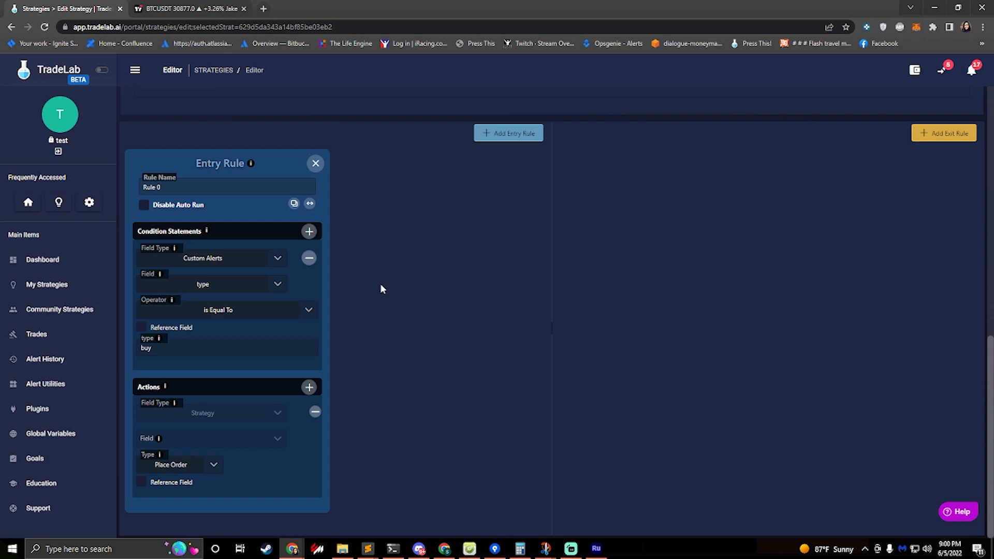
{"action": "mouse_move", "coordinate": [360, 294]}
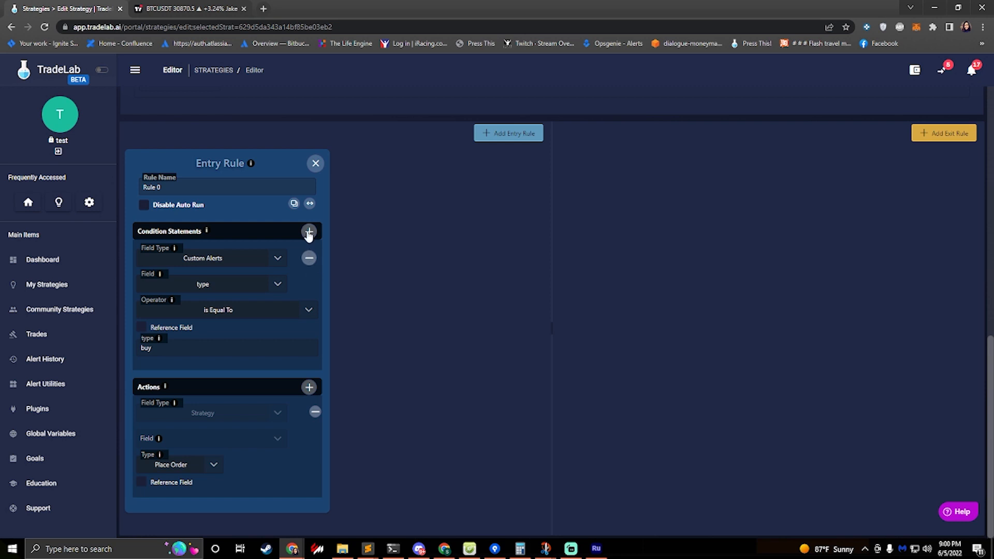
- Add a second AND condition on the alert's symbol field, entering value BTC
{"action": "left_click", "coordinate": [310, 231]}
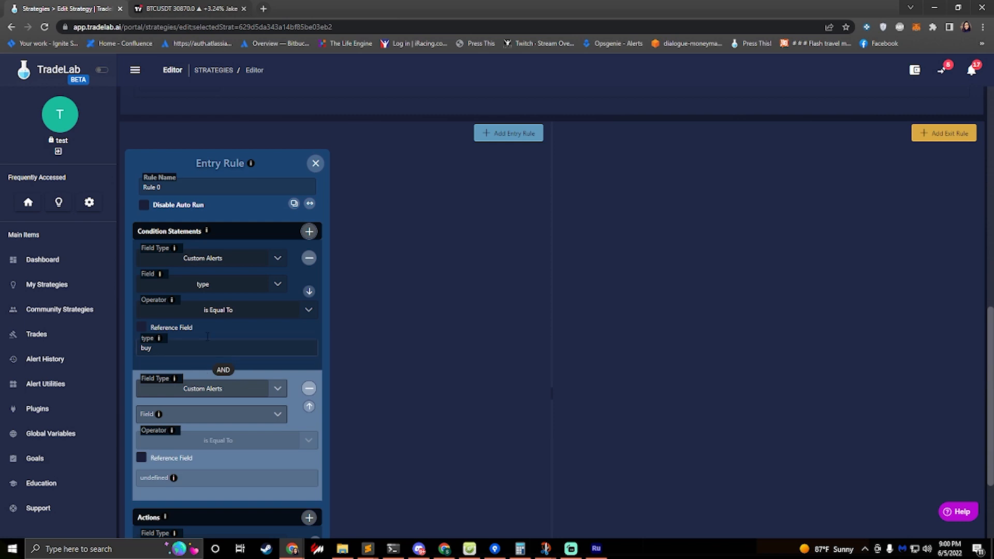
{"action": "left_click", "coordinate": [803, 100]}
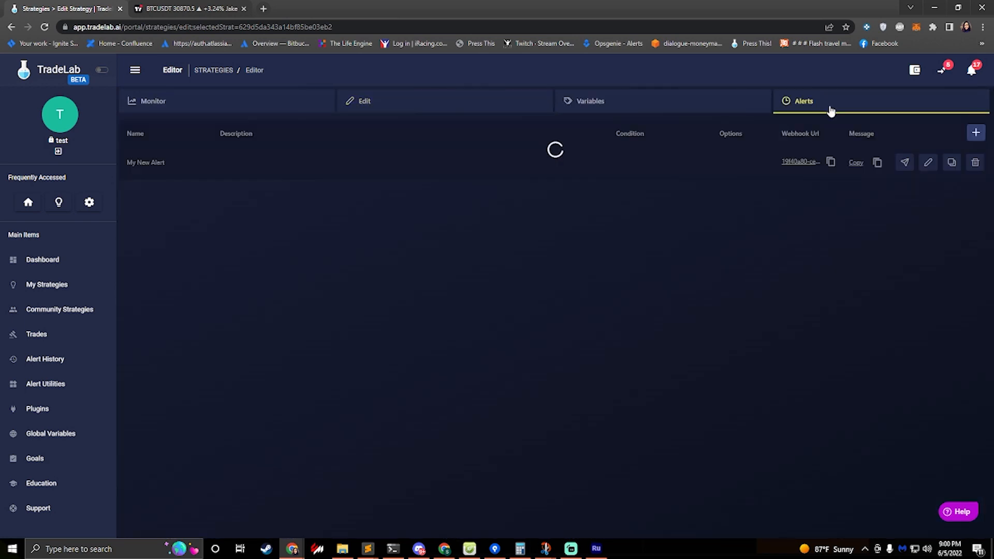
{"action": "left_click", "coordinate": [928, 163]}
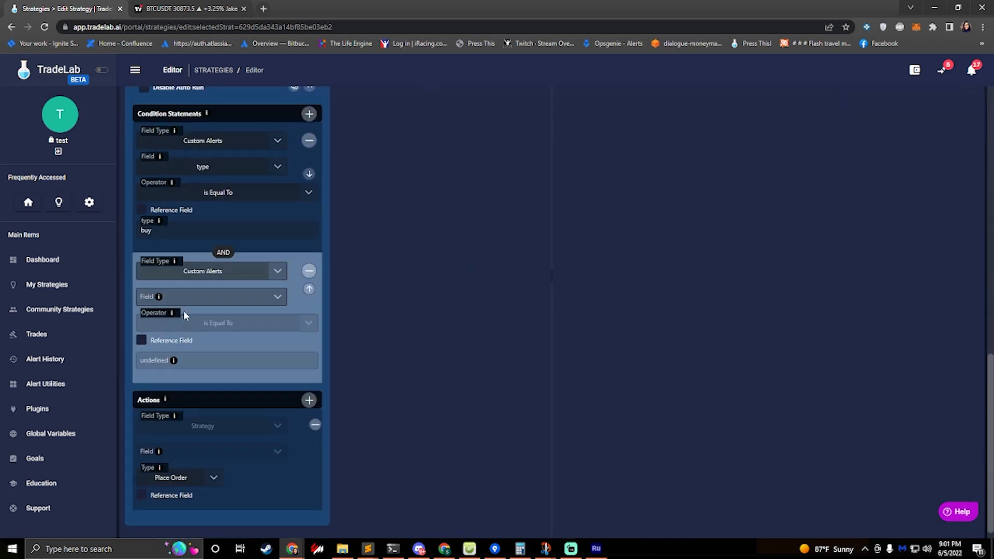
{"action": "left_click", "coordinate": [211, 296]}
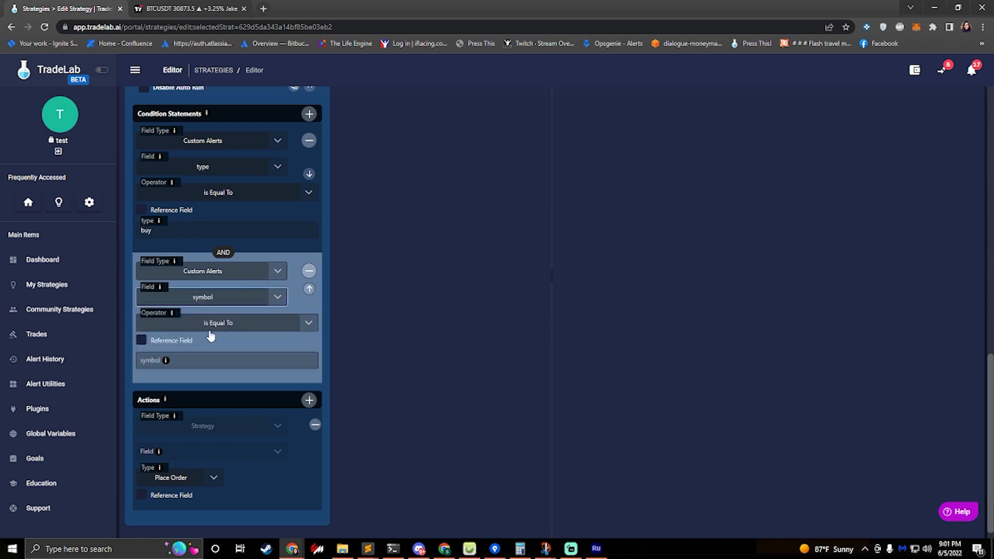
{"action": "left_click", "coordinate": [226, 360]}
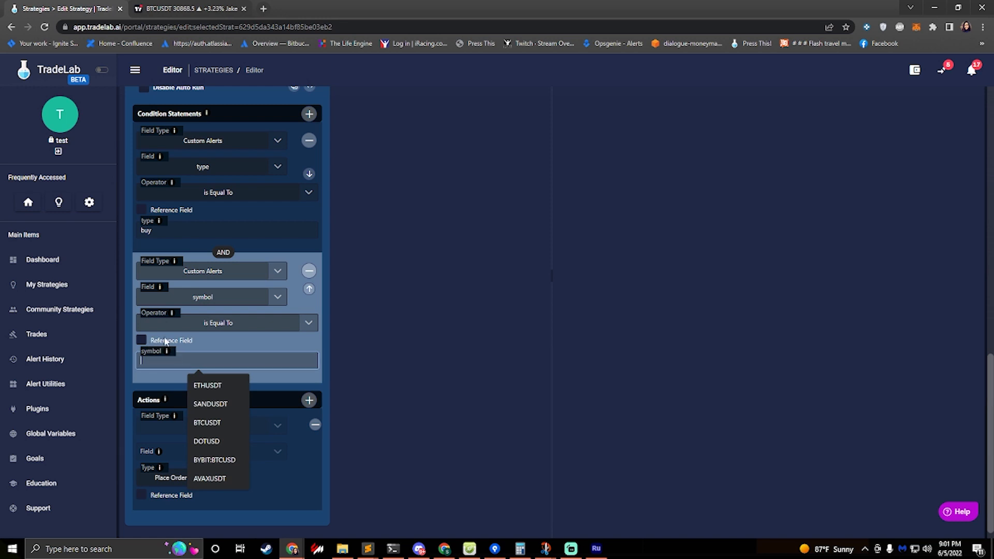
{"action": "type", "text": "BTC"}
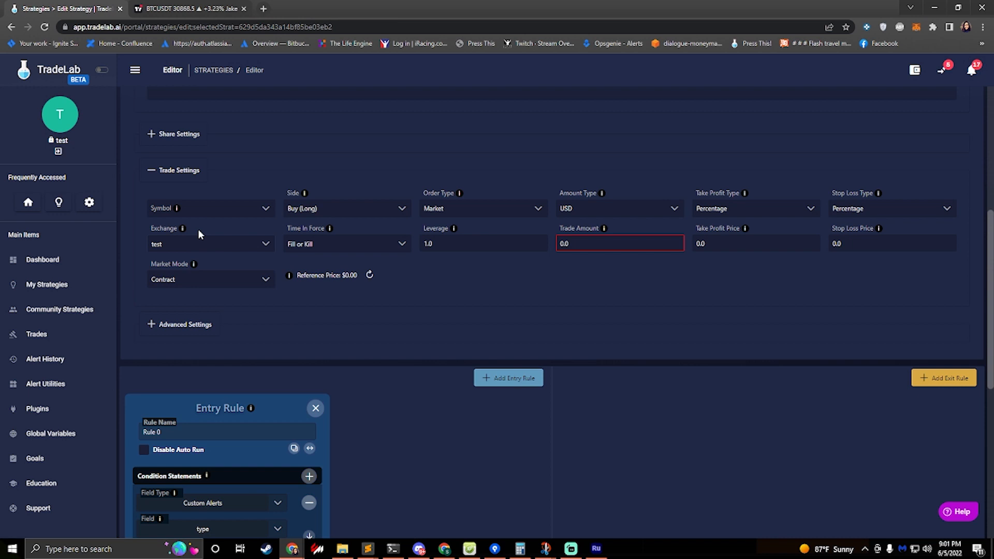
- Pick BTCUSDT as the strategy's trading symbol
{"action": "left_click", "coordinate": [209, 208]}
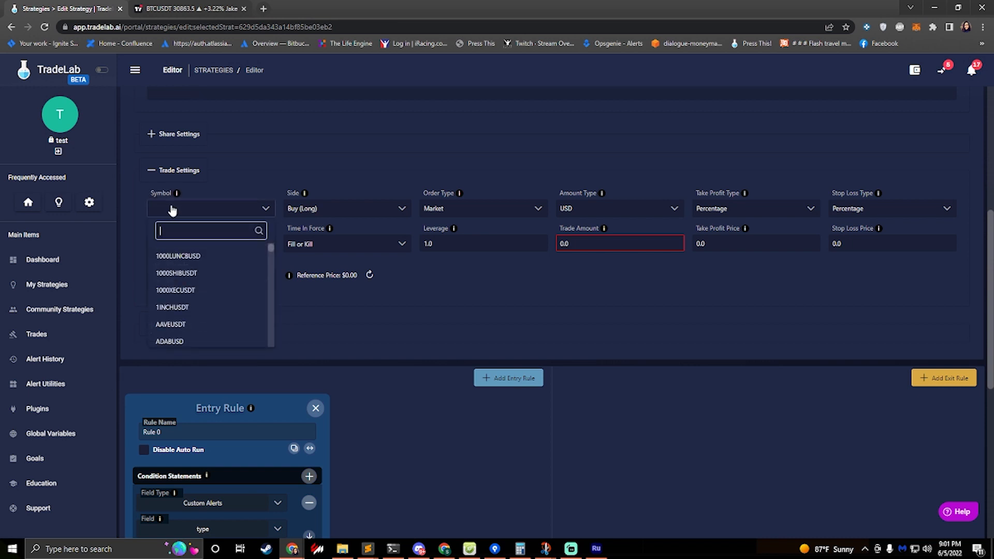
{"action": "type", "text": "btc"}
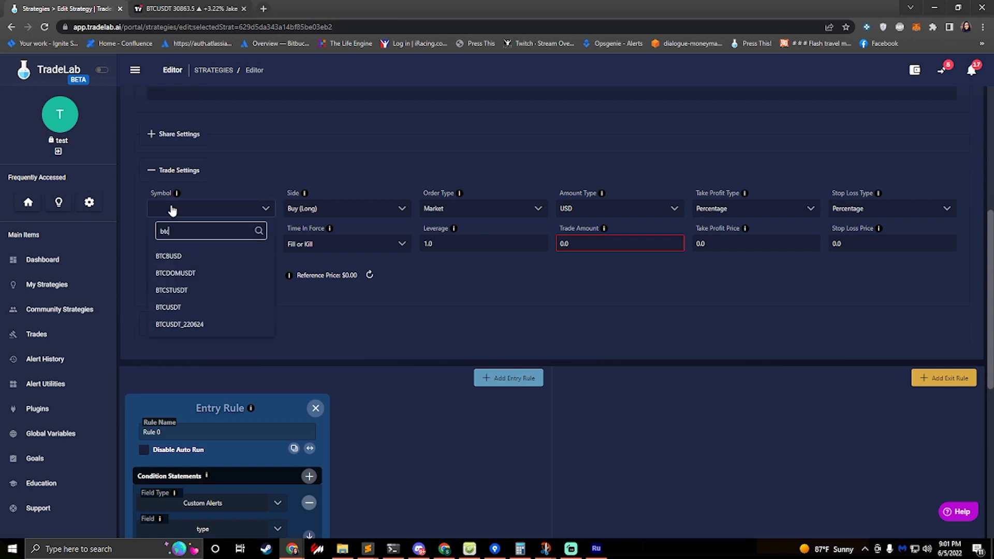
{"action": "left_click", "coordinate": [168, 306]}
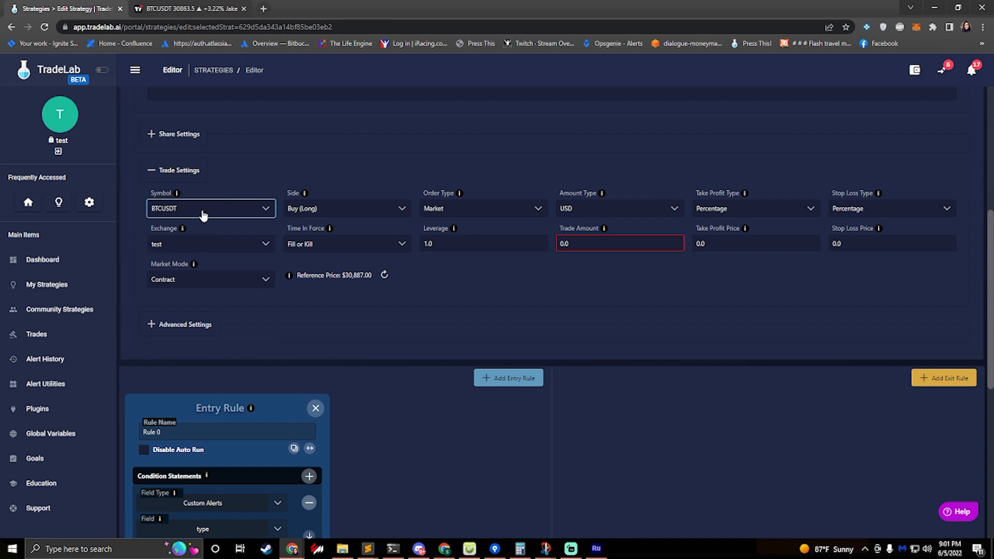
{"action": "scroll", "scroll_direction": "down", "scroll_amount": 3}
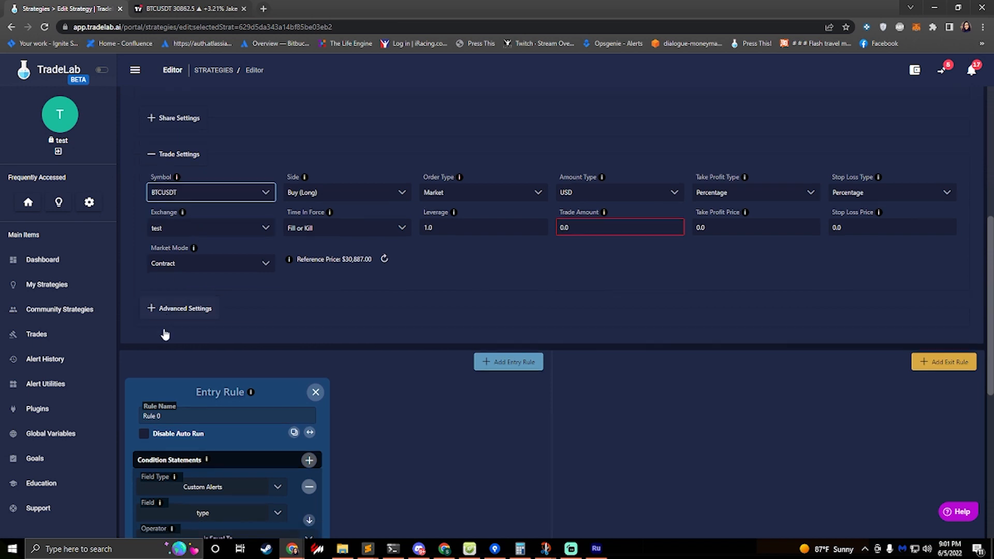
{"action": "scroll", "scroll_direction": "down", "scroll_amount": 3}
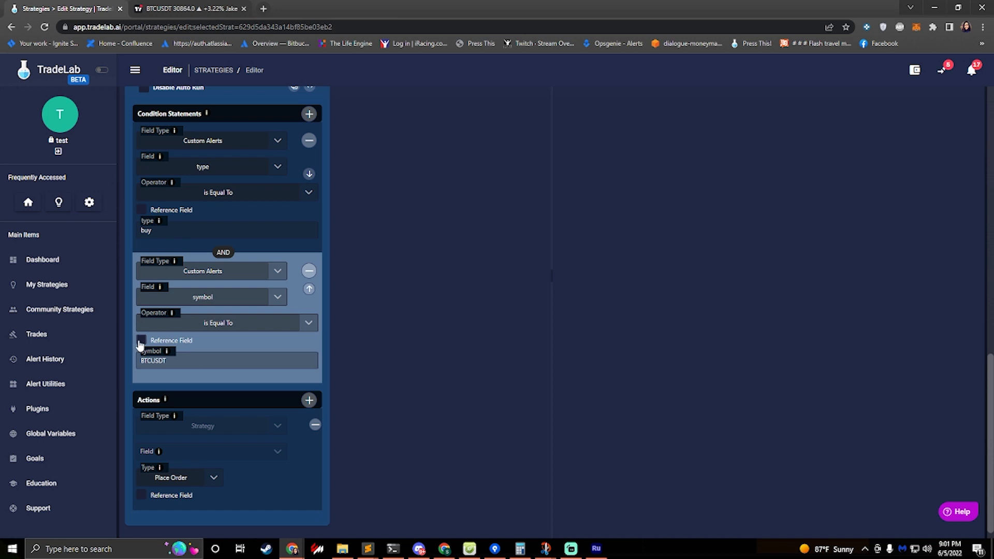
- Make the symbol condition use the Symbol reference field, keeping BTCUSDT as the trade symbol
{"action": "left_click", "coordinate": [141, 340]}
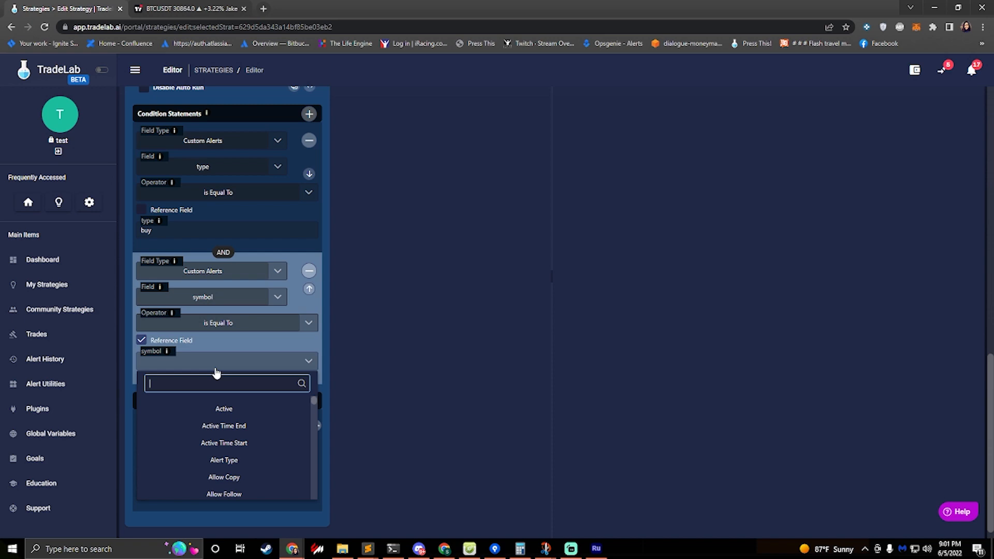
{"action": "type", "text": "Sy"}
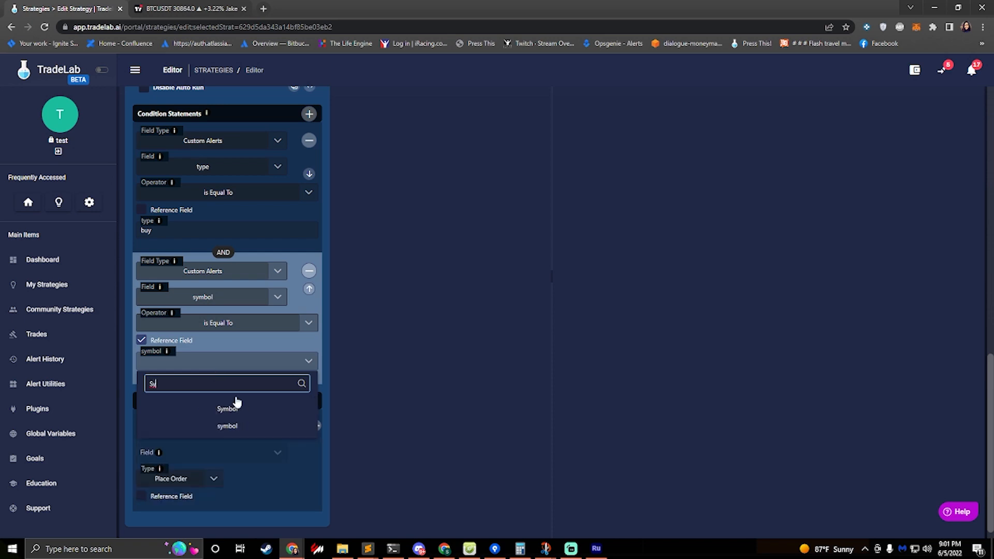
{"action": "left_click", "coordinate": [227, 408]}
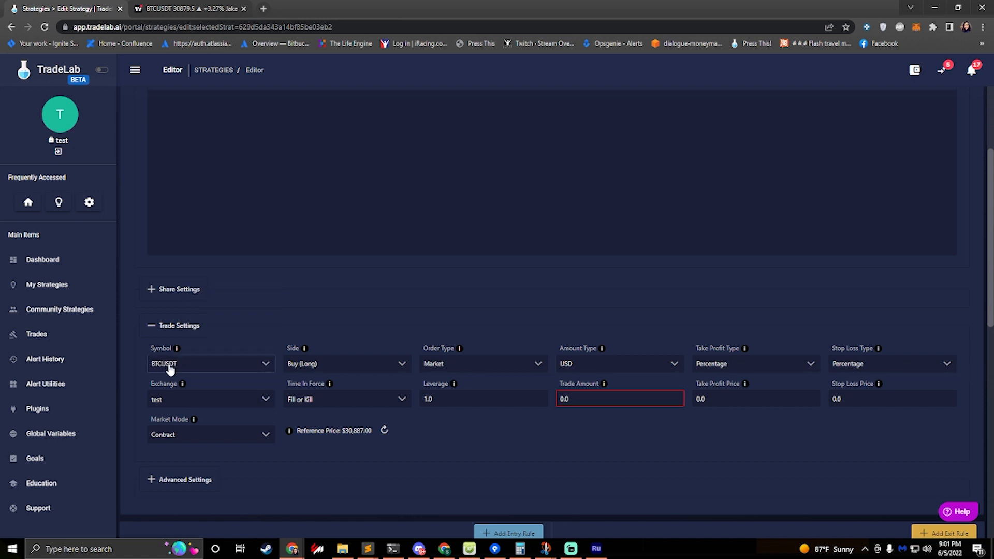
{"action": "left_click", "coordinate": [507, 532]}
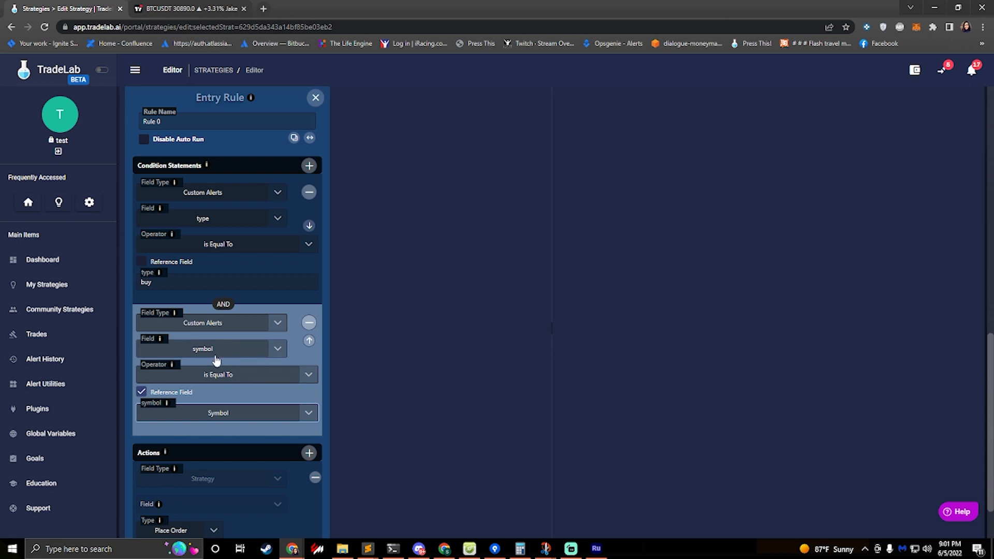
{"action": "mouse_move", "coordinate": [224, 366]}
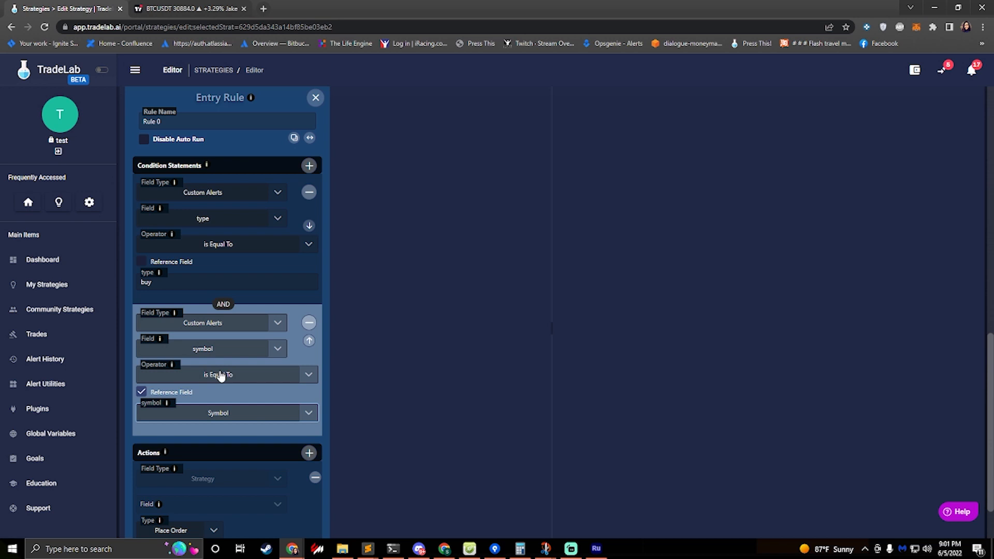
{"action": "mouse_move", "coordinate": [217, 385]}
{"action": "type", "text": "btc"}
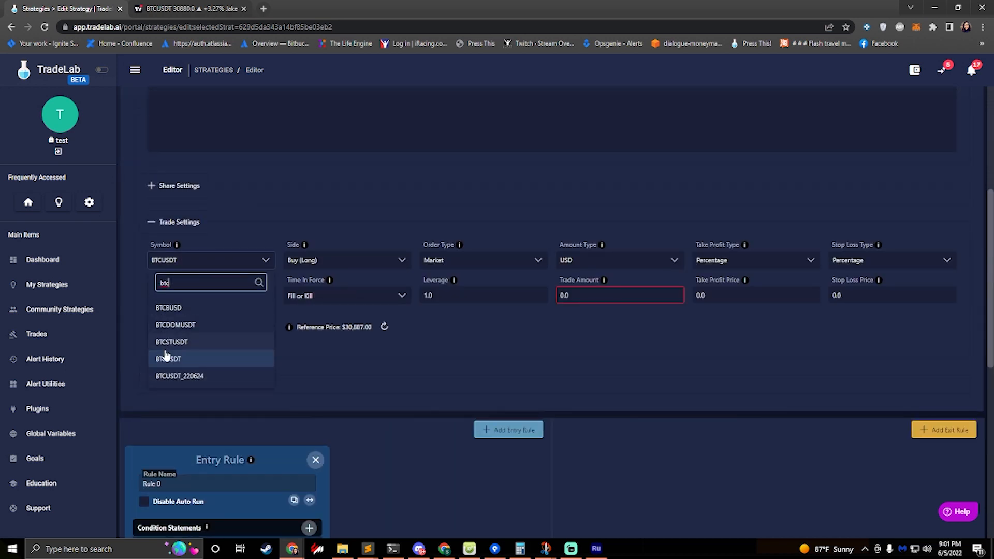
{"action": "left_click", "coordinate": [169, 358]}
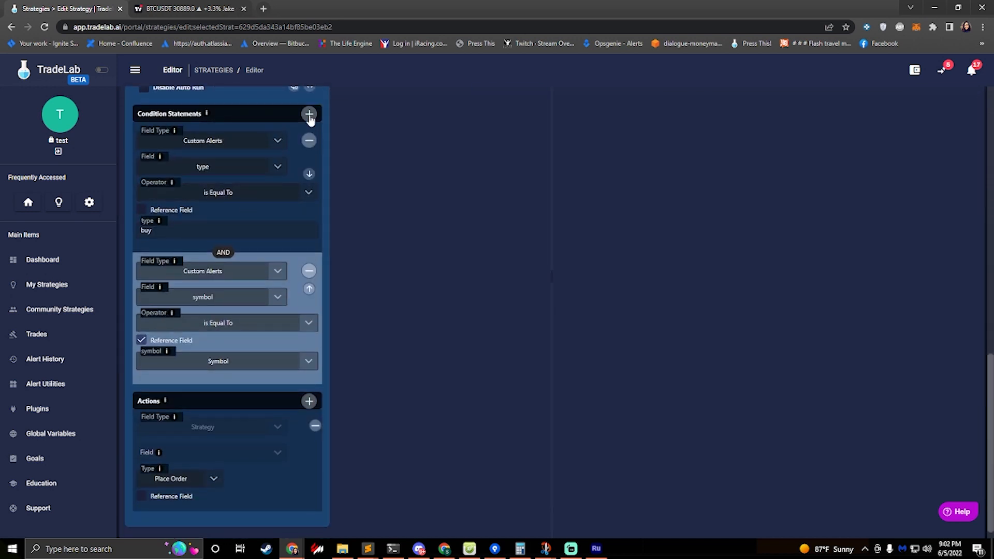
- Add a third AND condition requiring the alert's interval to equal 15
{"action": "left_click", "coordinate": [309, 114]}
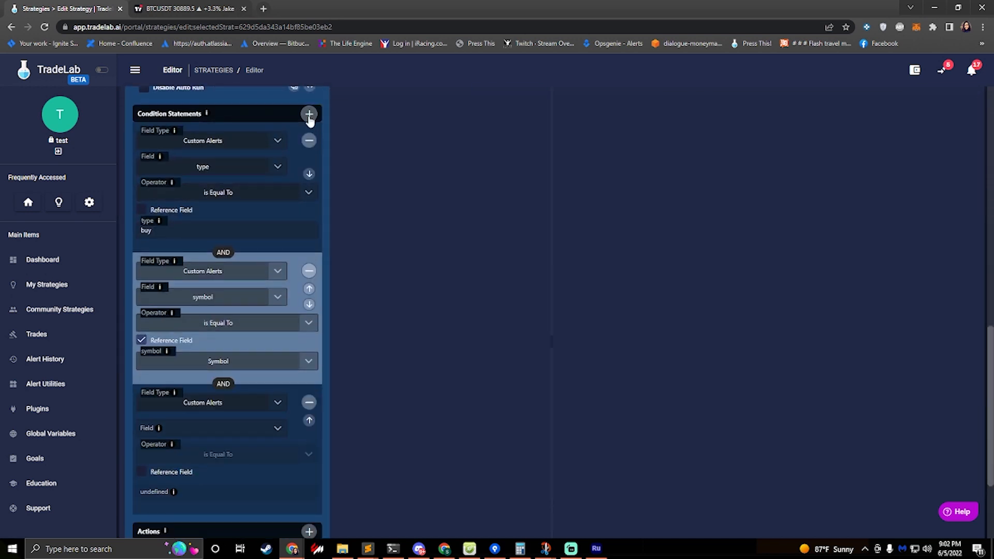
{"action": "left_click", "coordinate": [212, 297]}
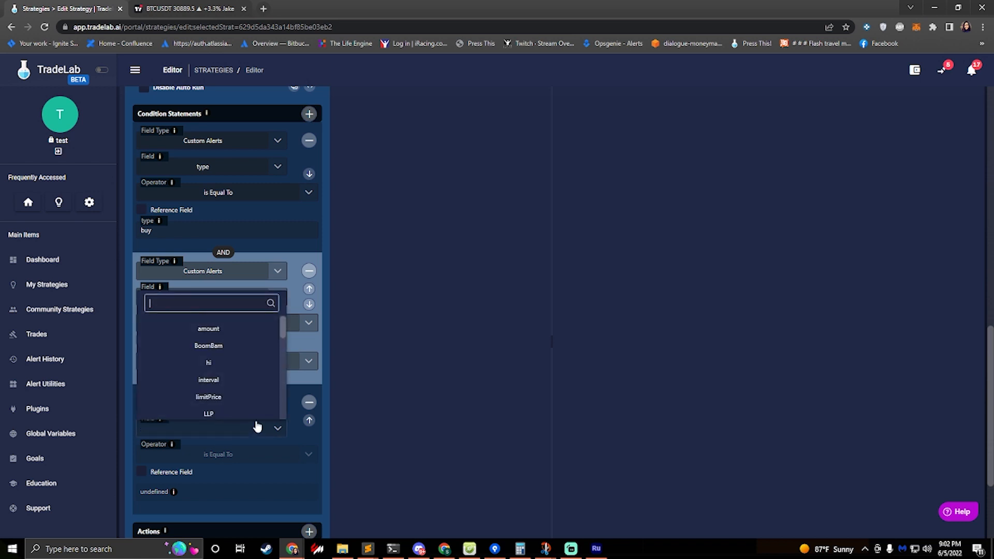
{"action": "type", "text": "interval"}
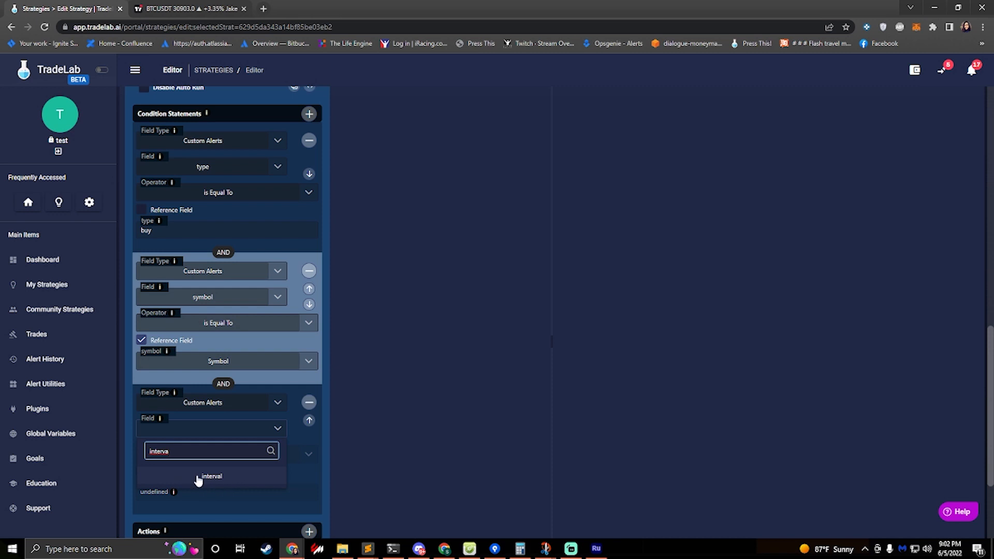
{"action": "left_click", "coordinate": [211, 477]}
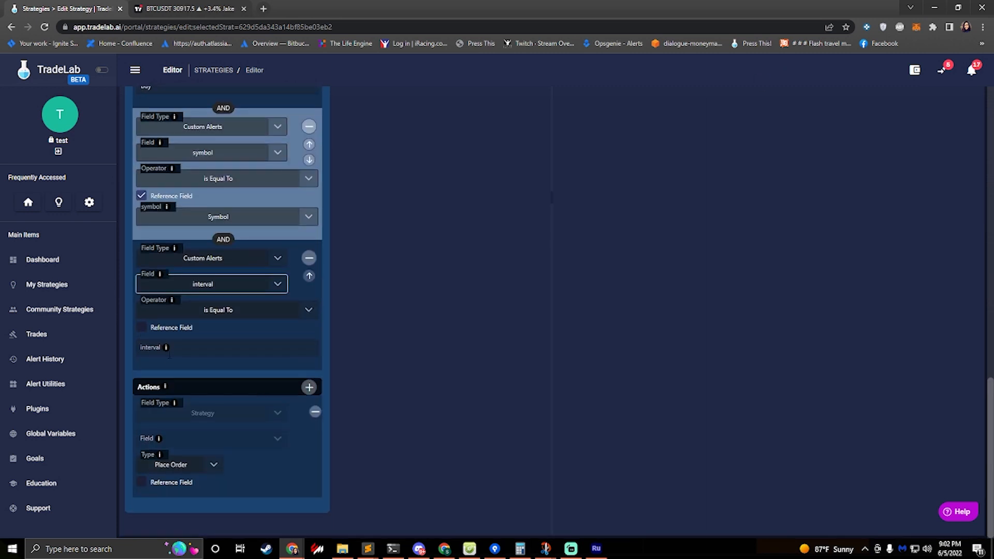
{"action": "type", "text": "15"}
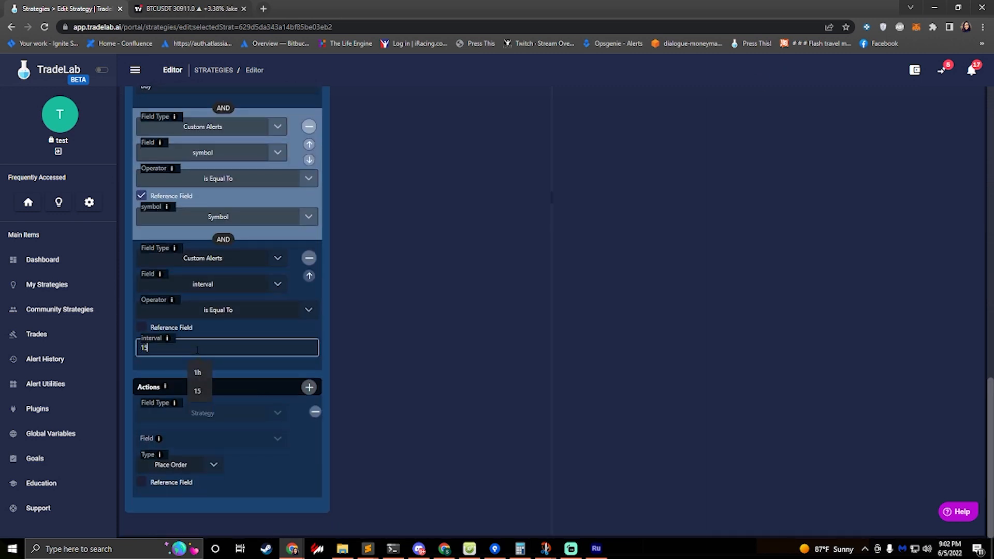
{"action": "left_click", "coordinate": [197, 392]}
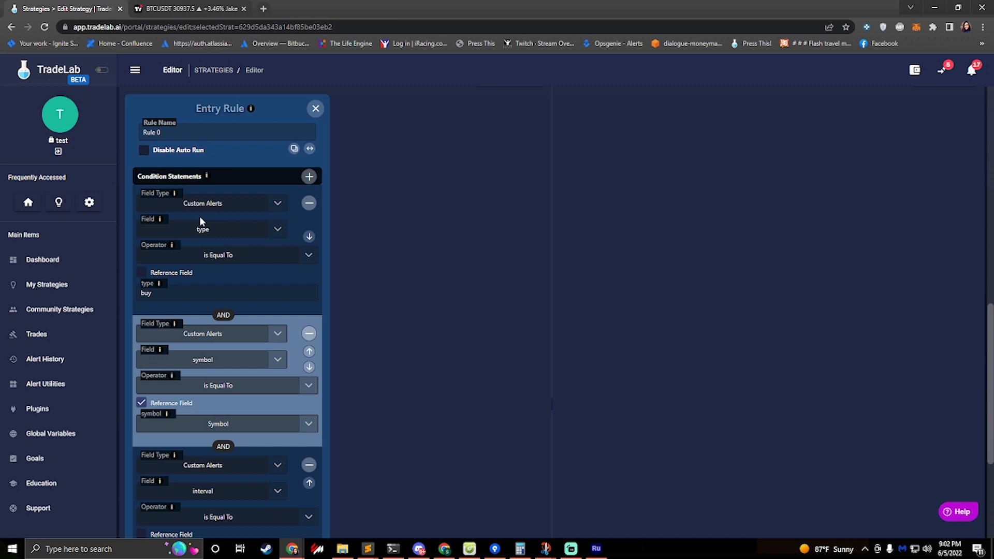
- Review the type condition's buy value and the other condition settings
{"action": "left_click", "coordinate": [227, 293]}
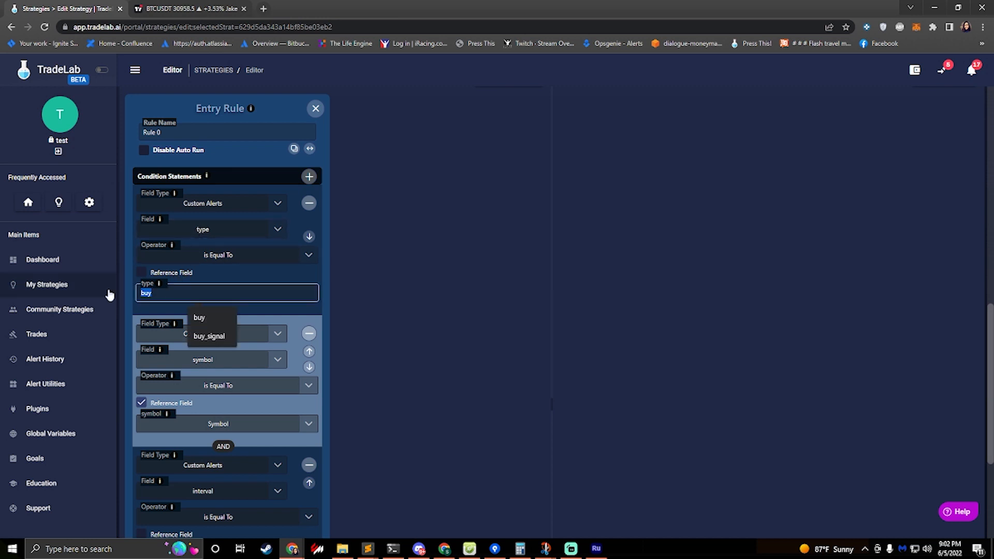
{"action": "scroll", "scroll_direction": "down", "scroll_amount": 3}
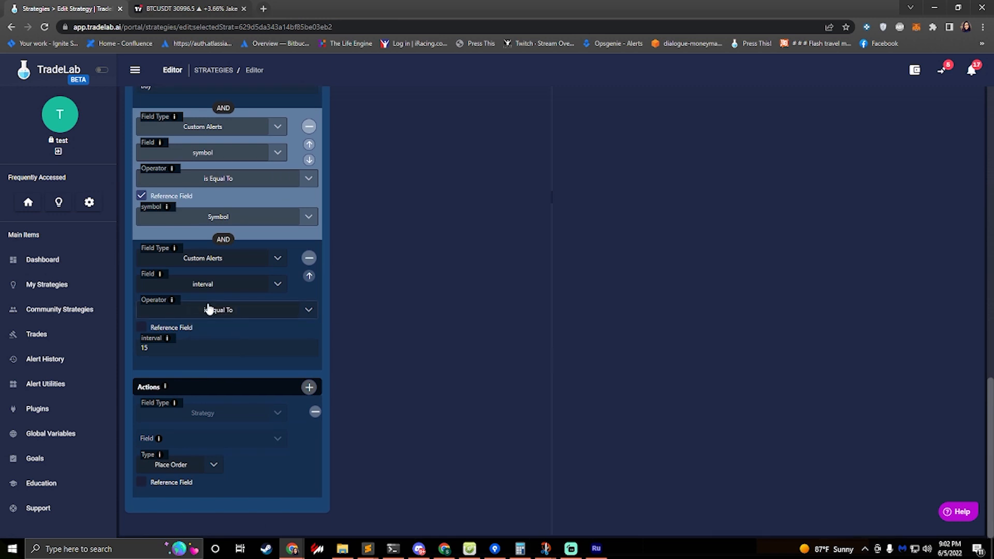
{"action": "left_click", "coordinate": [226, 347]}
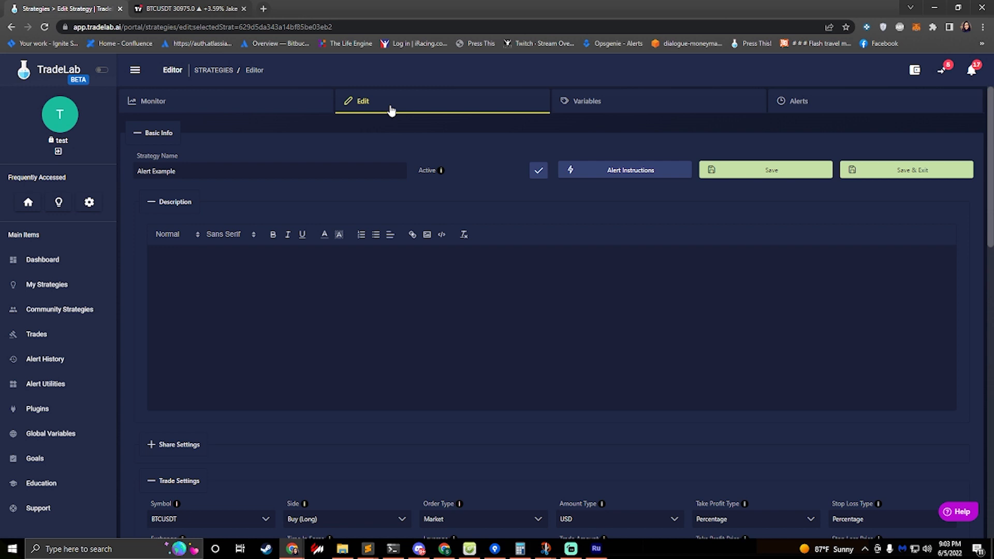
- Search help for 'discord', view the join-Discord article, and return to the help home
{"action": "left_click", "coordinate": [958, 512]}
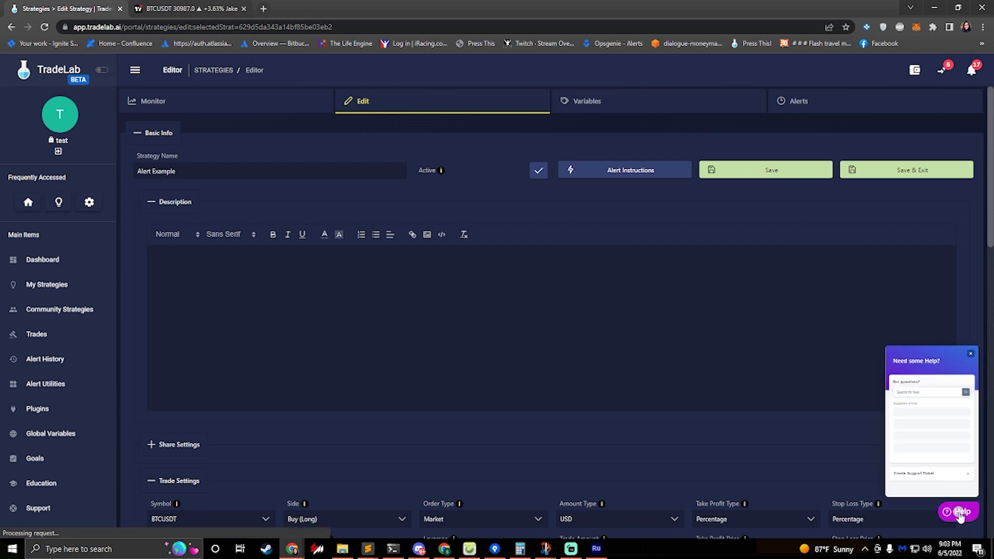
{"action": "left_click", "coordinate": [958, 511]}
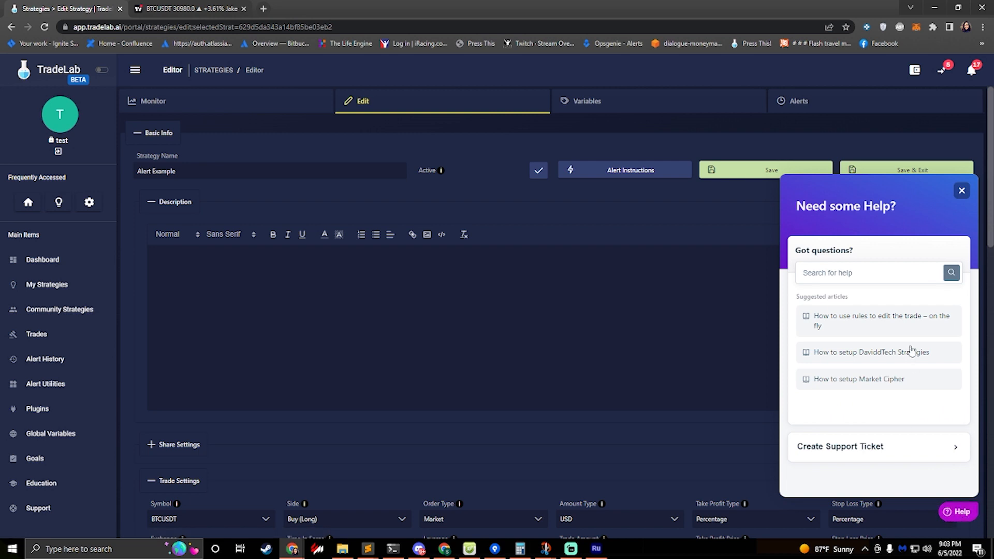
{"action": "type", "text": "discord"}
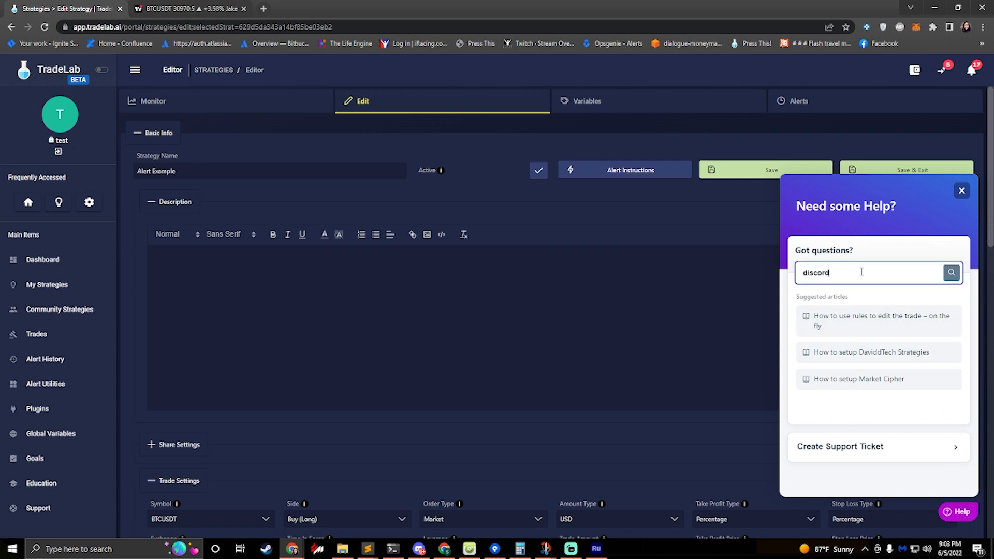
{"action": "left_click", "coordinate": [950, 272]}
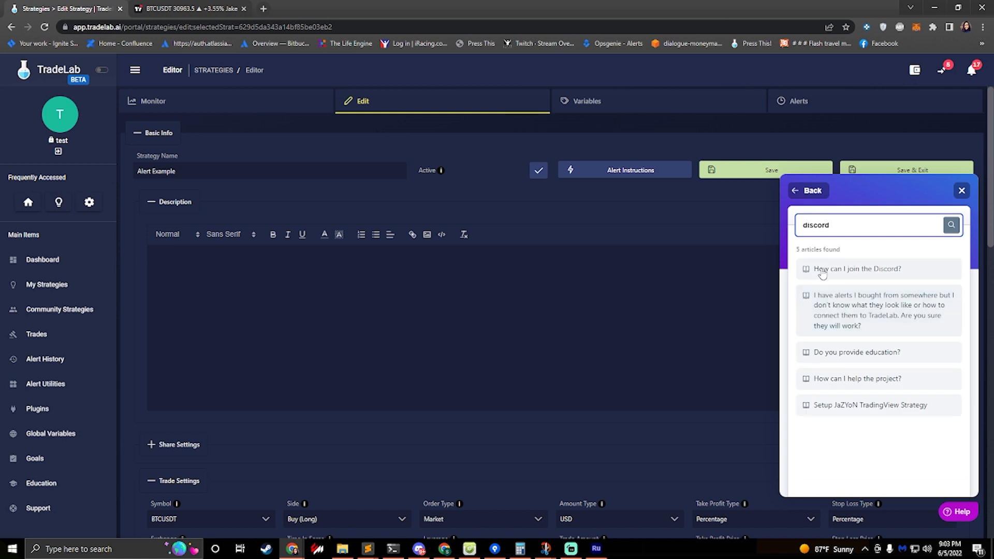
{"action": "left_click", "coordinate": [856, 268]}
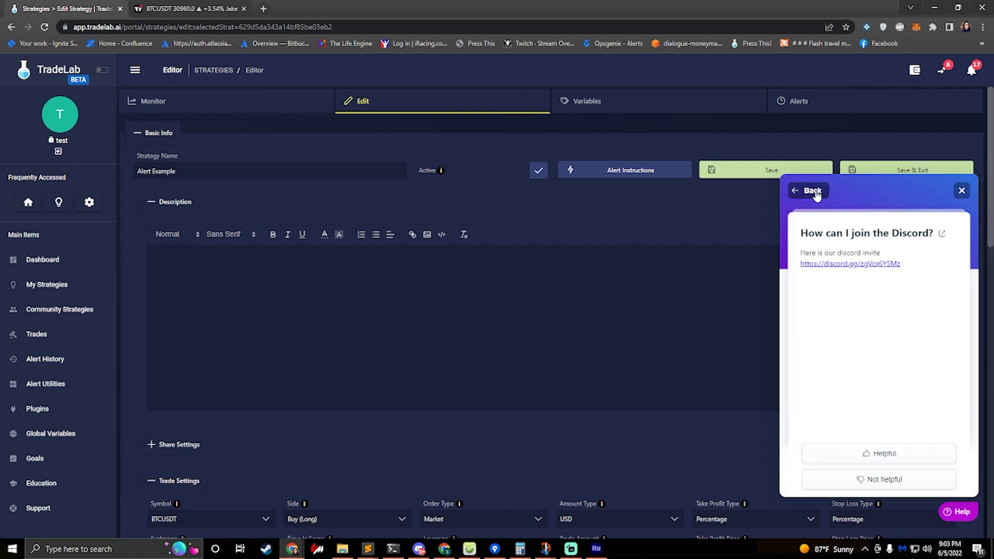
{"action": "left_click", "coordinate": [808, 191]}
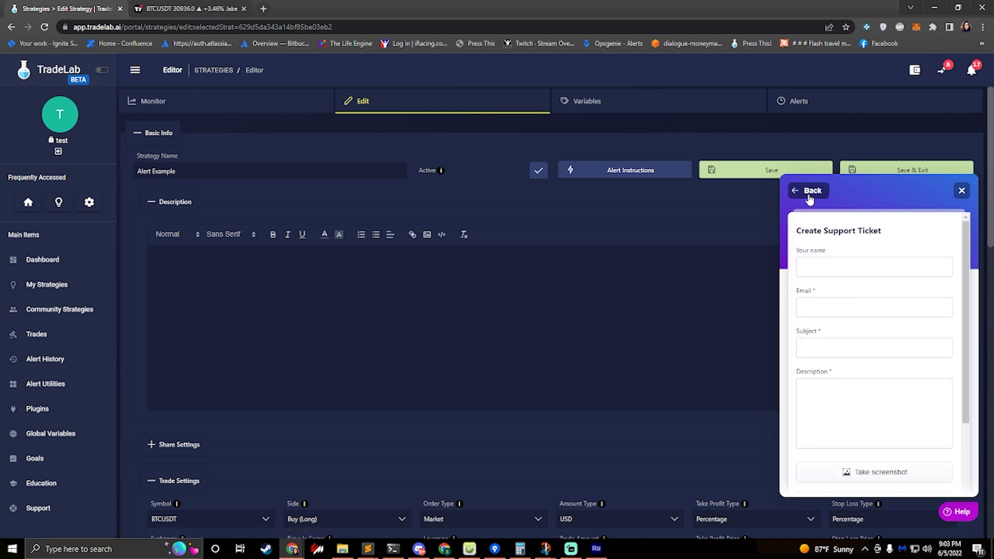
{"action": "left_click", "coordinate": [811, 191]}
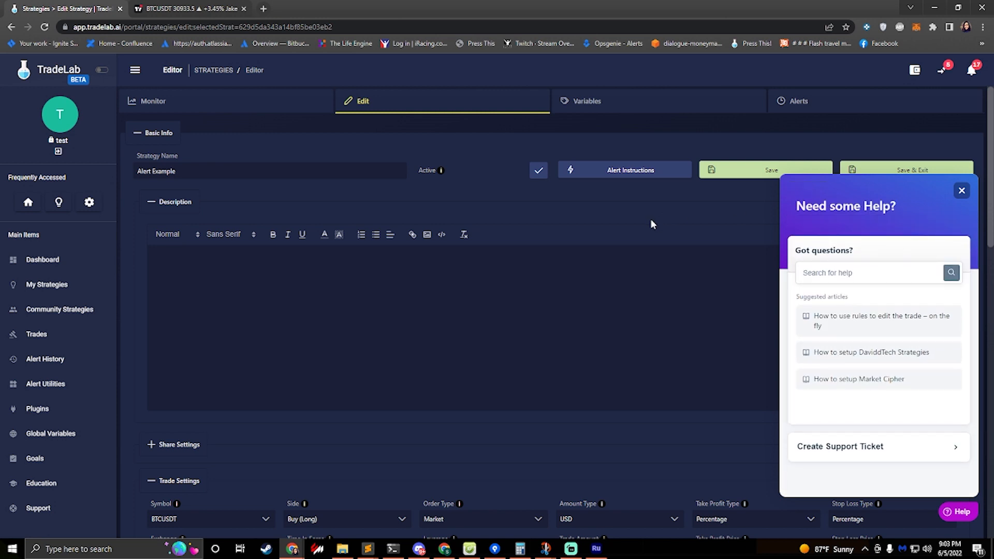